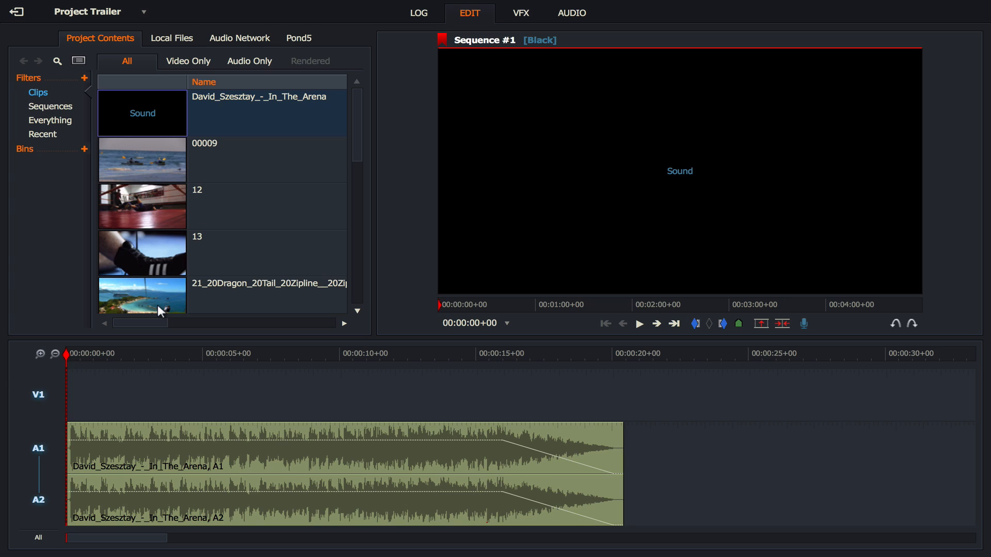
pyautogui.moveTo(110, 383)
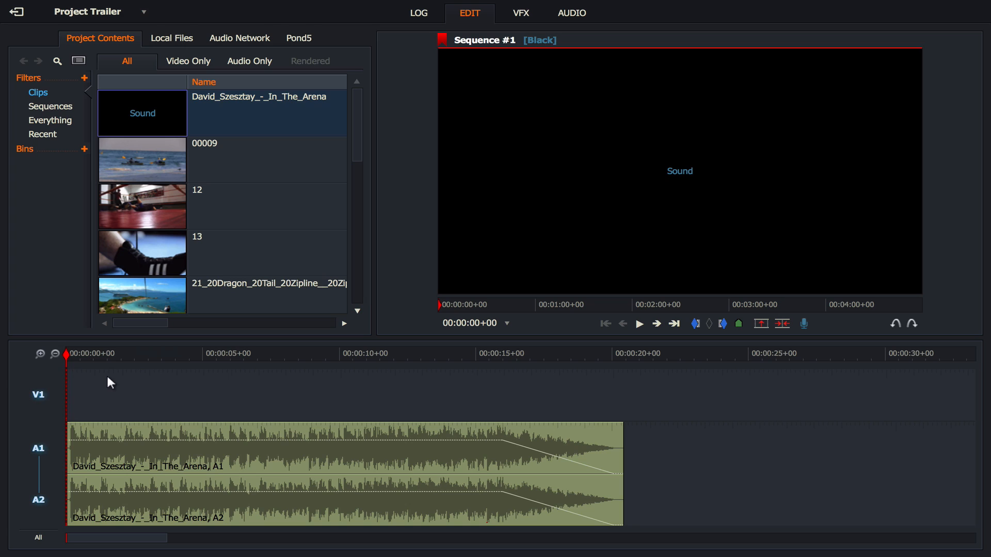
# Play the music track from the start and stop at about 00:00:09+22
pyautogui.click(639, 323)
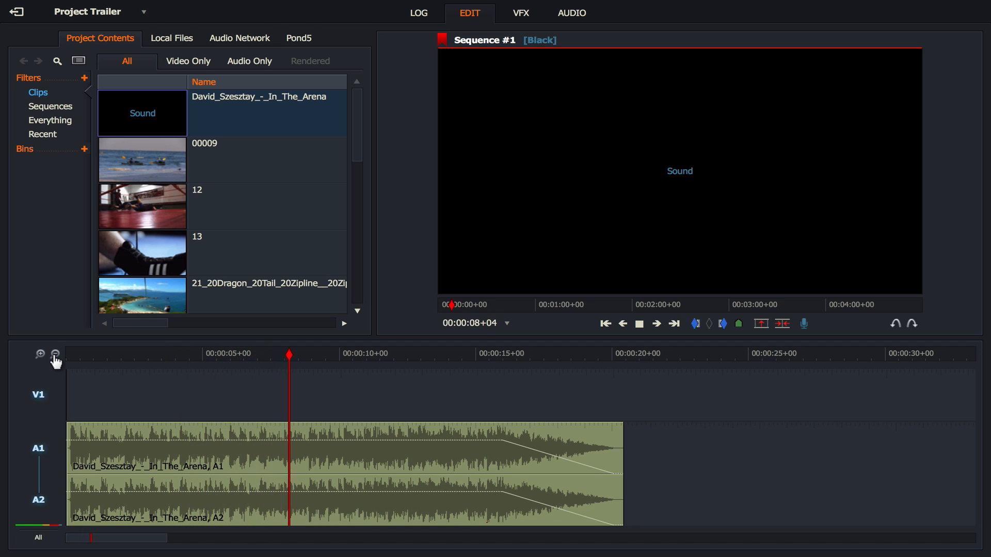
pyautogui.click(639, 323)
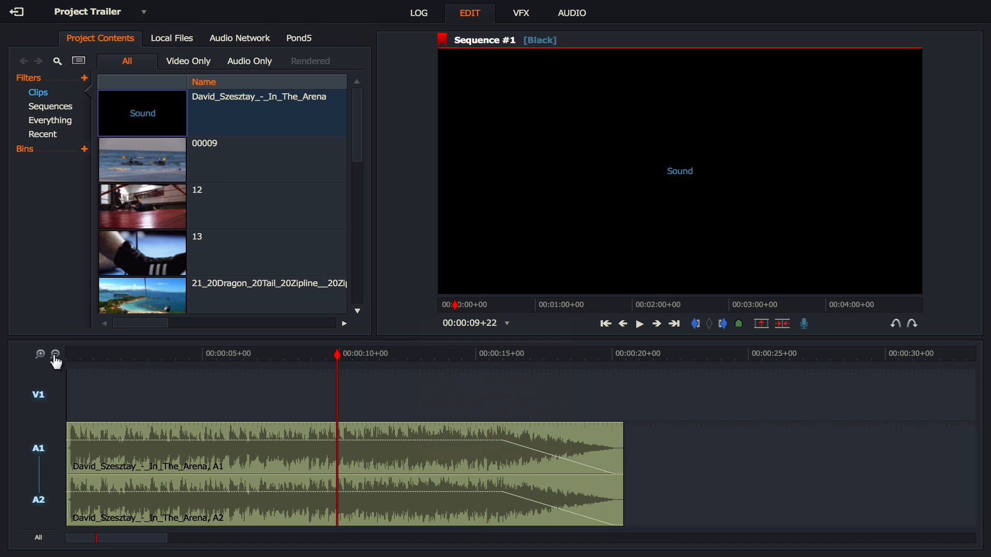
pyautogui.moveTo(50, 362)
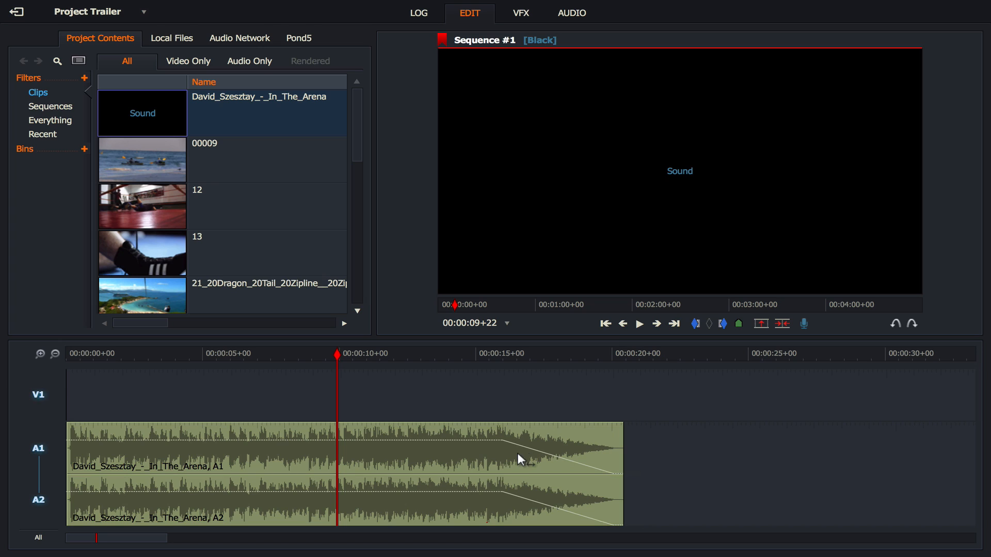
pyautogui.moveTo(538, 463)
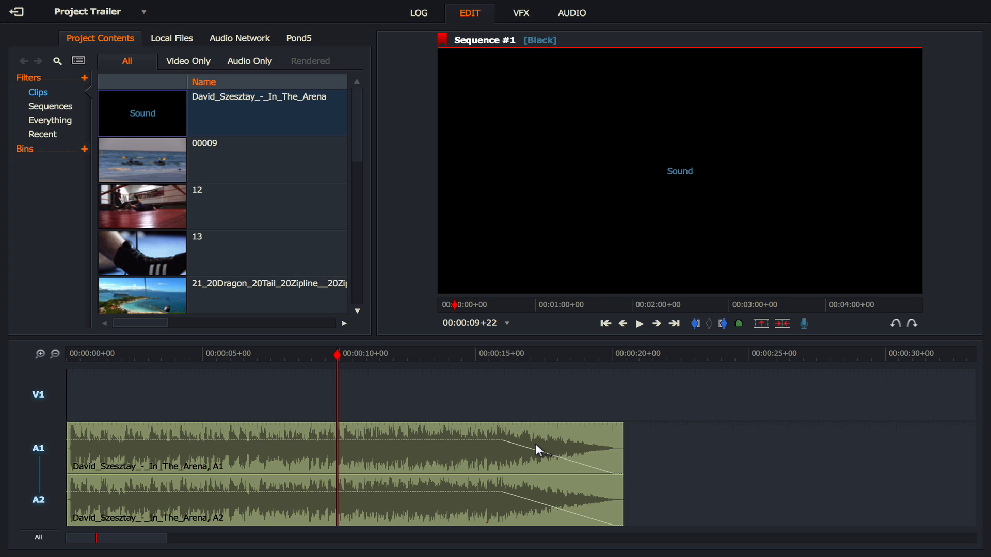
pyautogui.moveTo(158, 418)
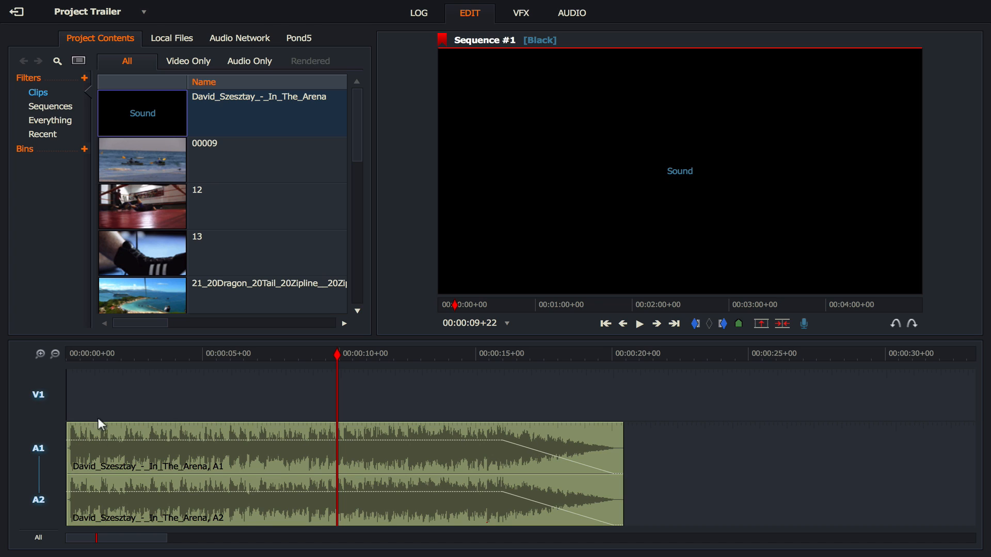
pyautogui.moveTo(159, 405)
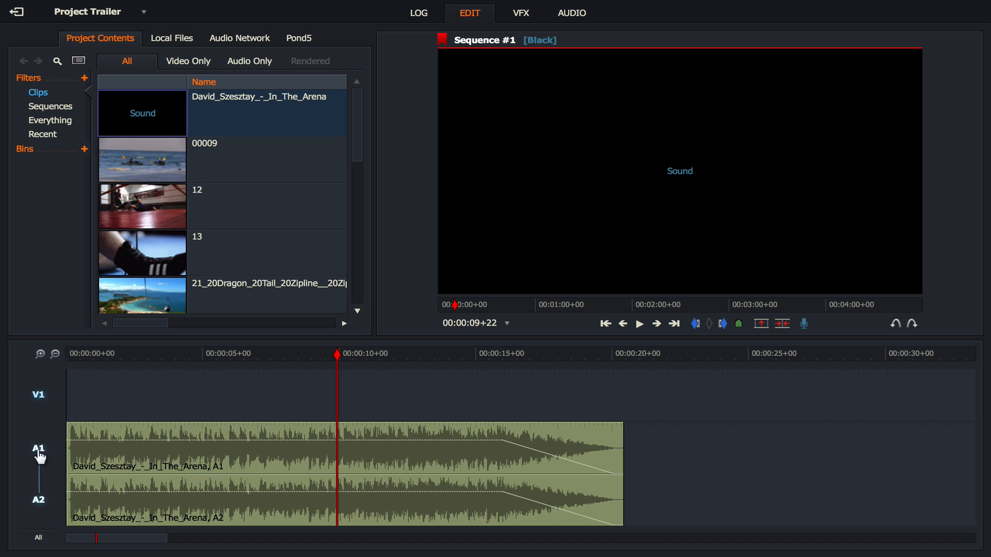
pyautogui.moveTo(88, 466)
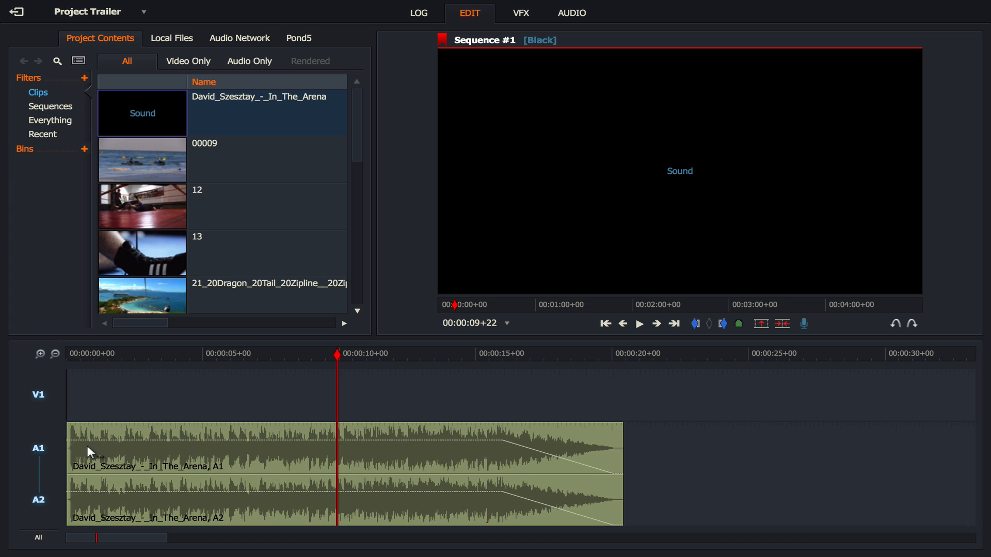
pyautogui.moveTo(166, 448)
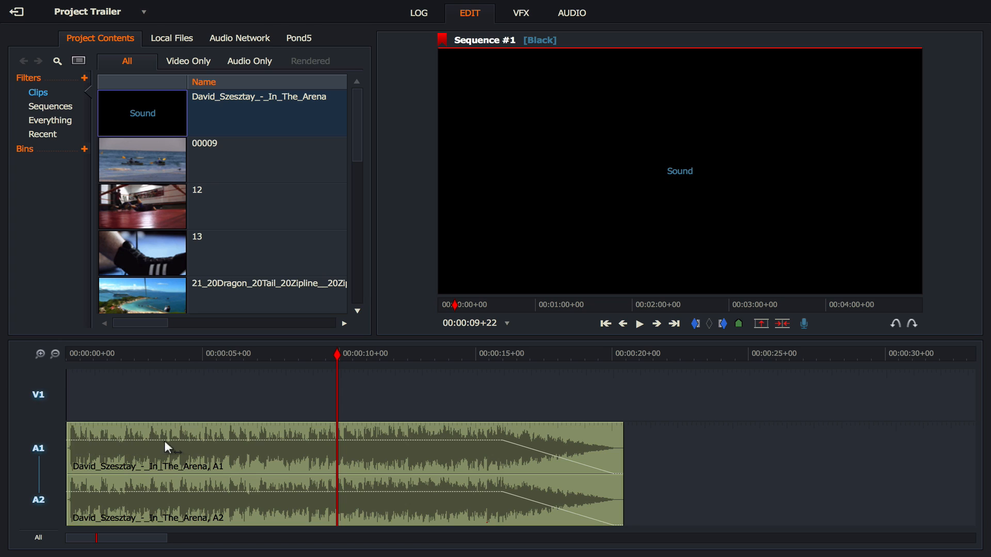
pyautogui.moveTo(191, 480)
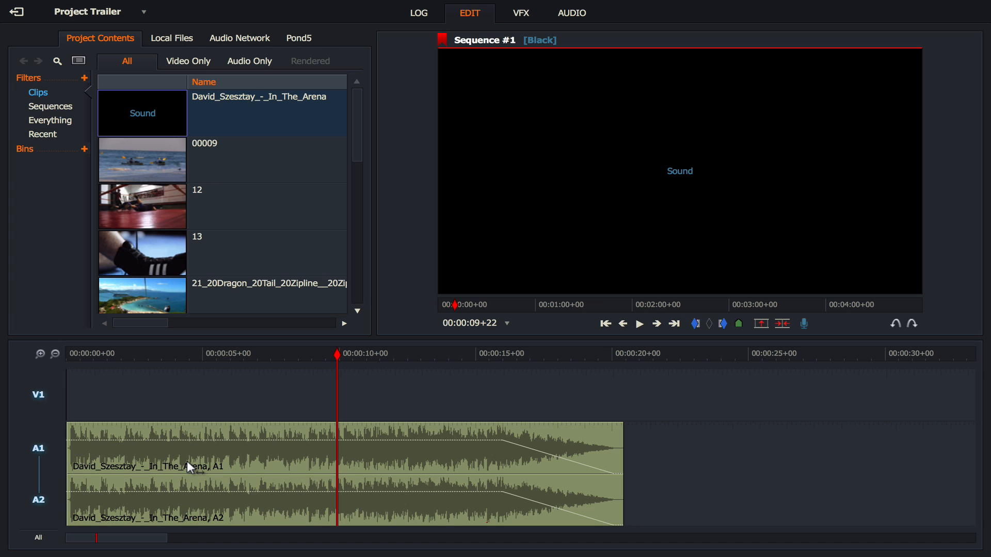
pyautogui.moveTo(37, 459)
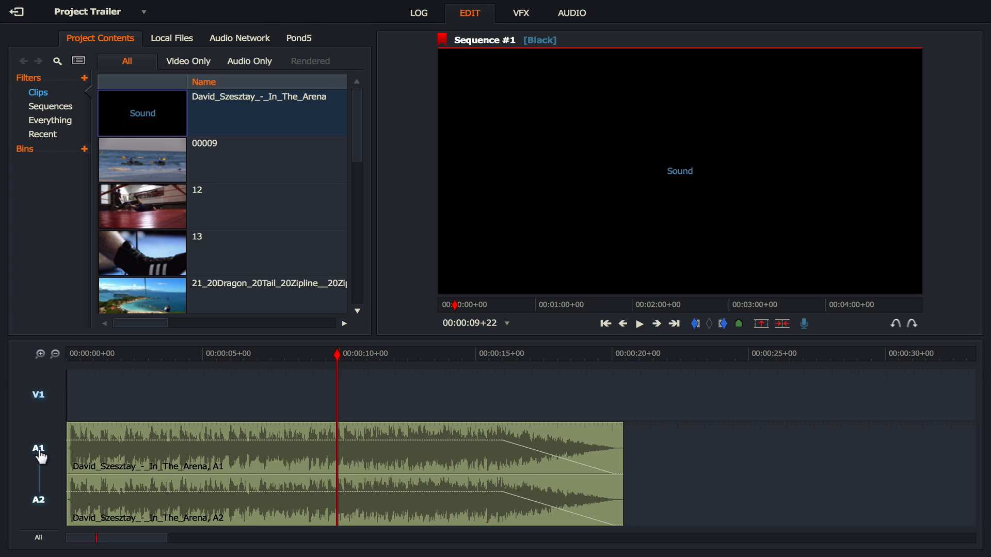
pyautogui.moveTo(157, 159)
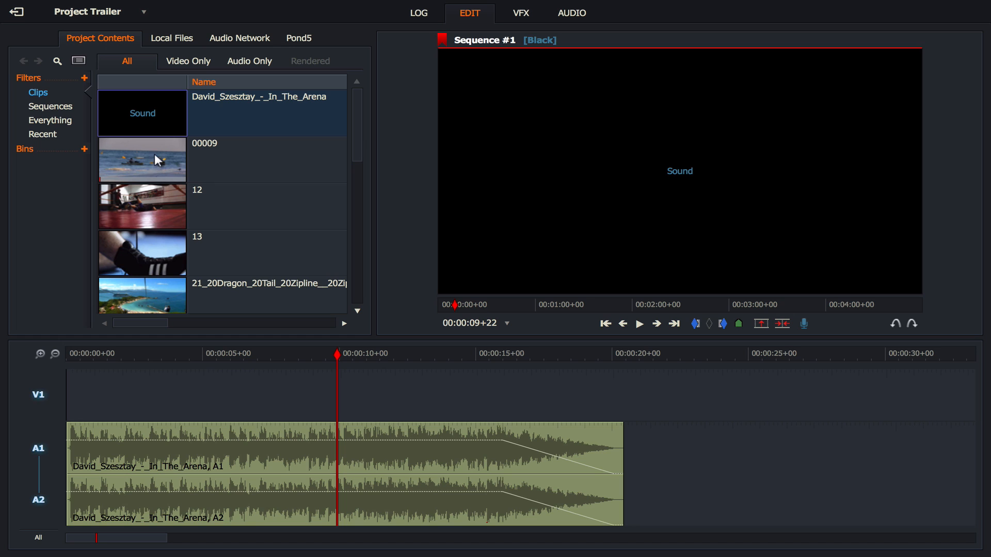
# Zoom the timeline in on the music's first ten seconds and return to the start
pyautogui.moveTo(141, 159); pyautogui.dragTo(253, 395)
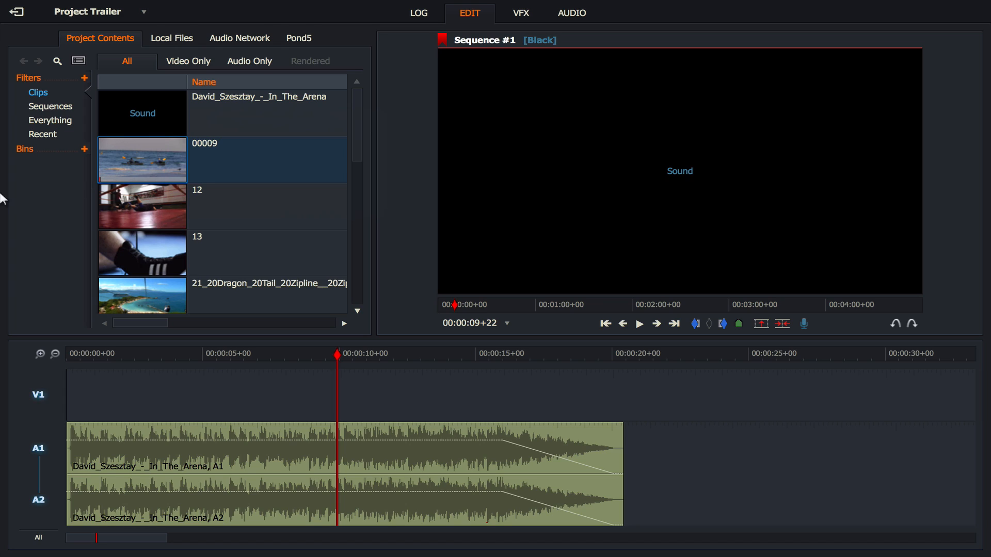
pyautogui.click(40, 354)
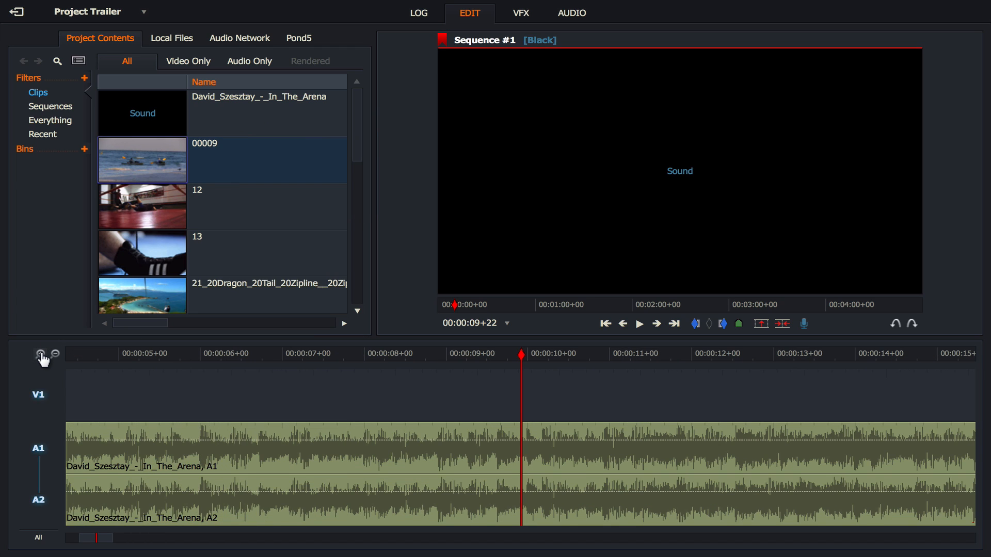
pyautogui.click(39, 354)
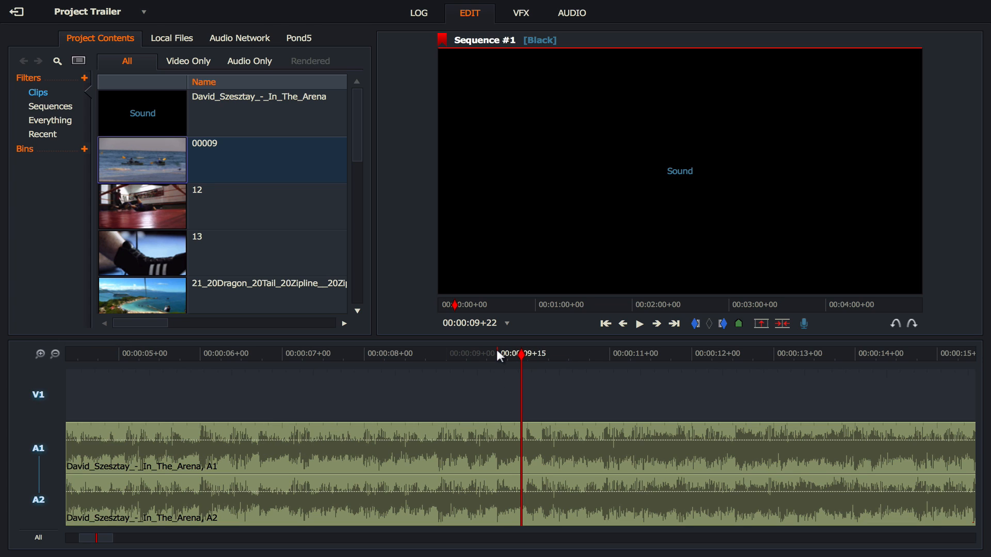
pyautogui.click(606, 323)
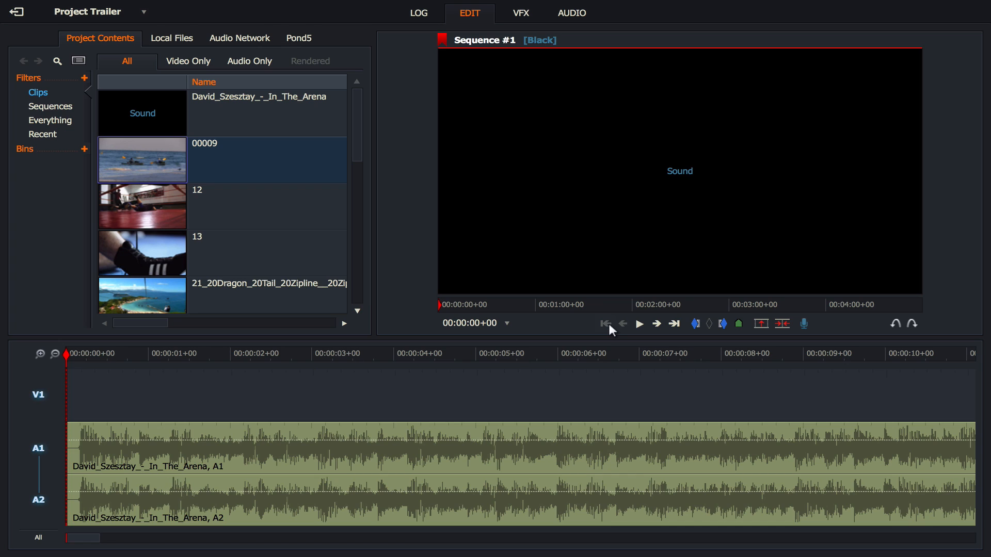
pyautogui.click(639, 323)
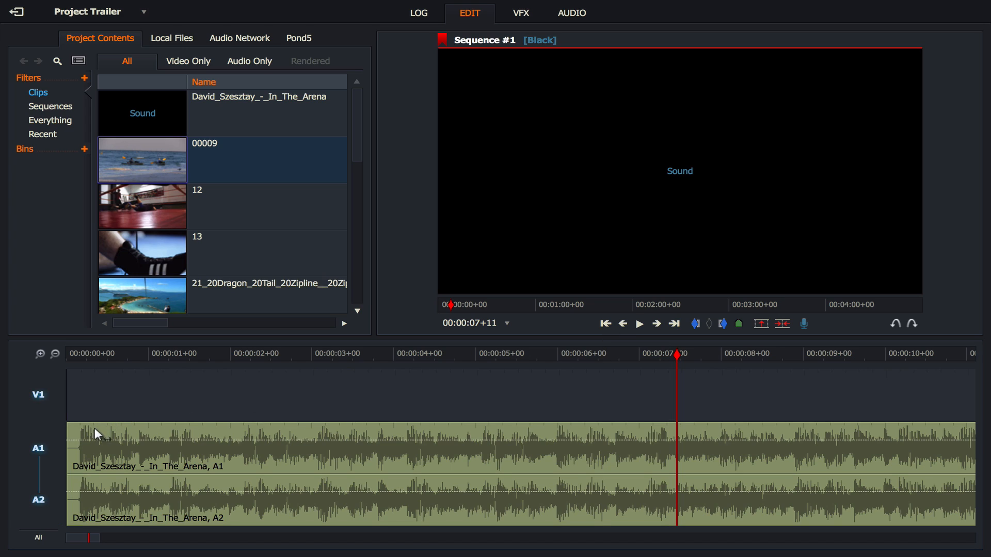
pyautogui.moveTo(170, 438)
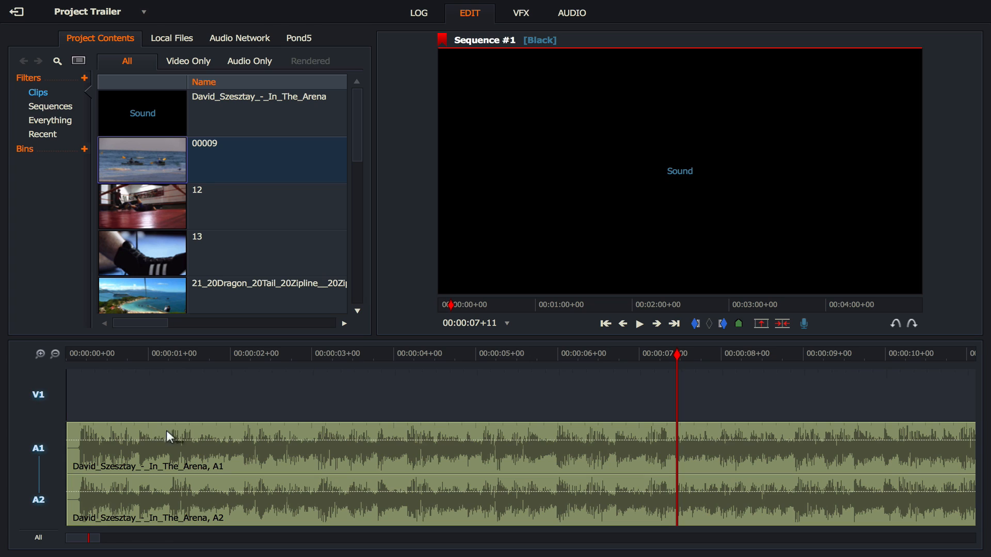
pyautogui.moveTo(317, 435)
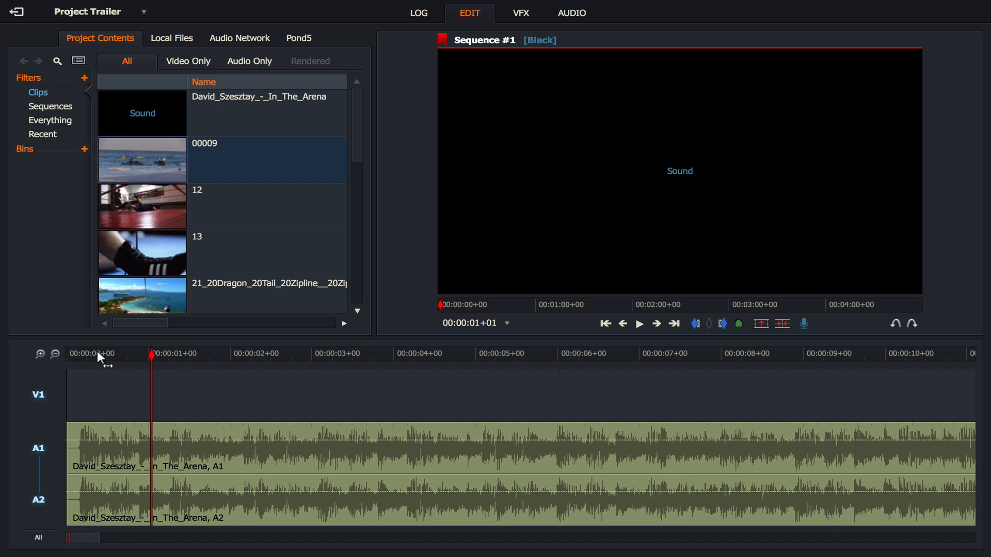
# Replay the music from the start, stopping at about 00:00:07+21
pyautogui.click(53, 355)
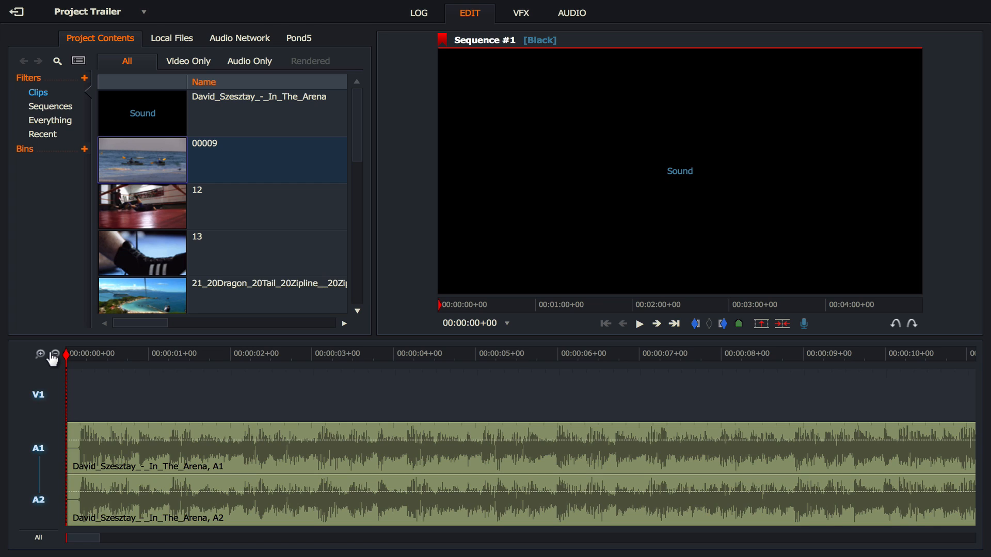
pyautogui.click(640, 324)
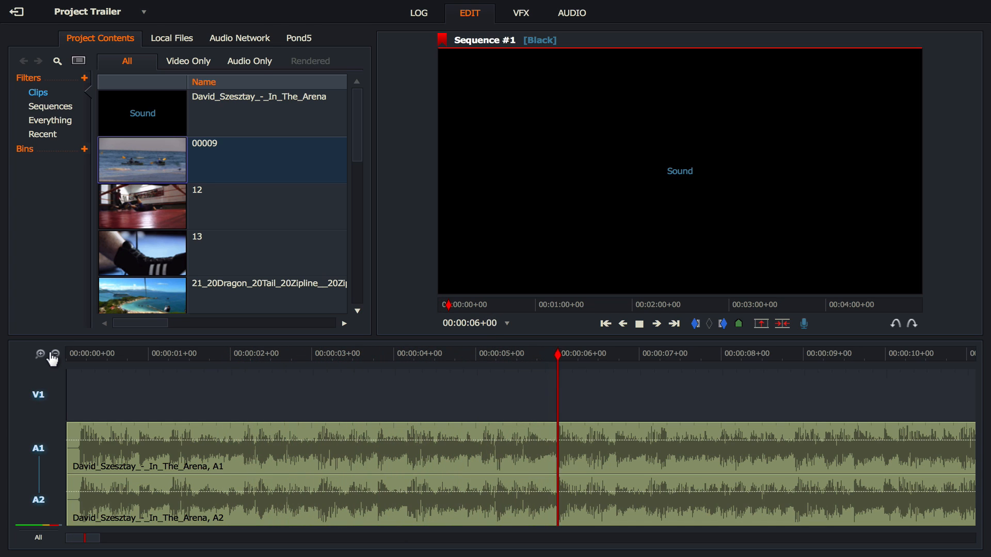
pyautogui.click(640, 324)
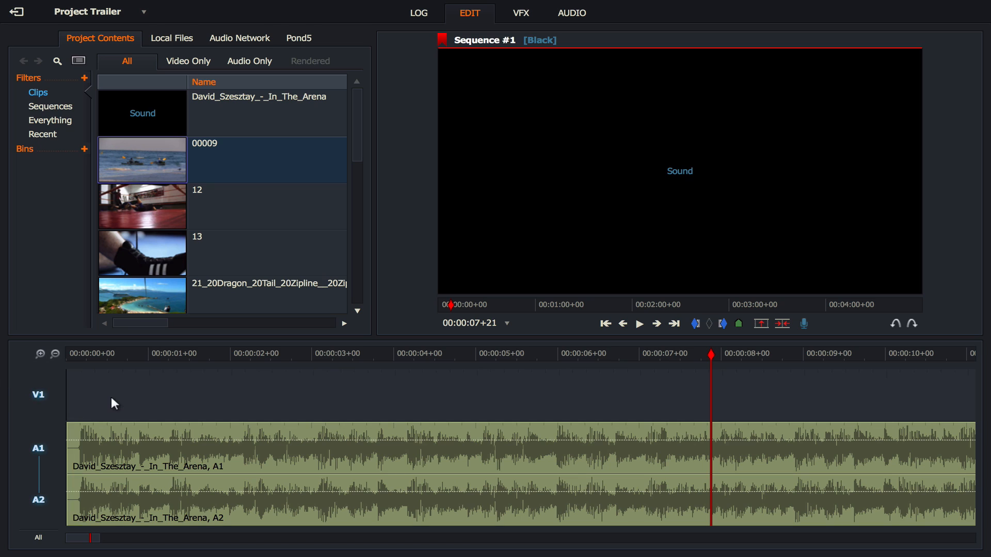
# Widen the clip browser and open RunningFeet in the source viewer
pyautogui.scroll(-3)
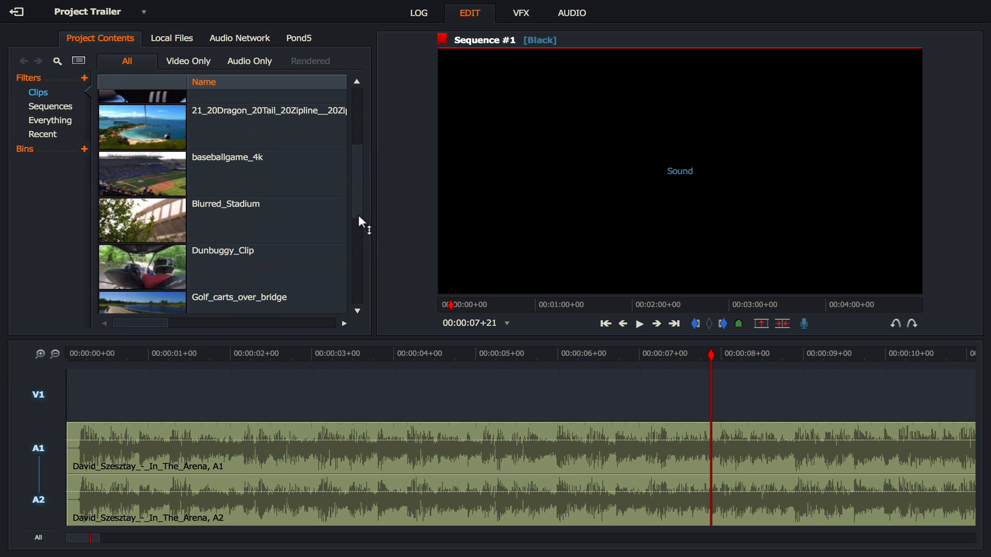
pyautogui.scroll(-3)
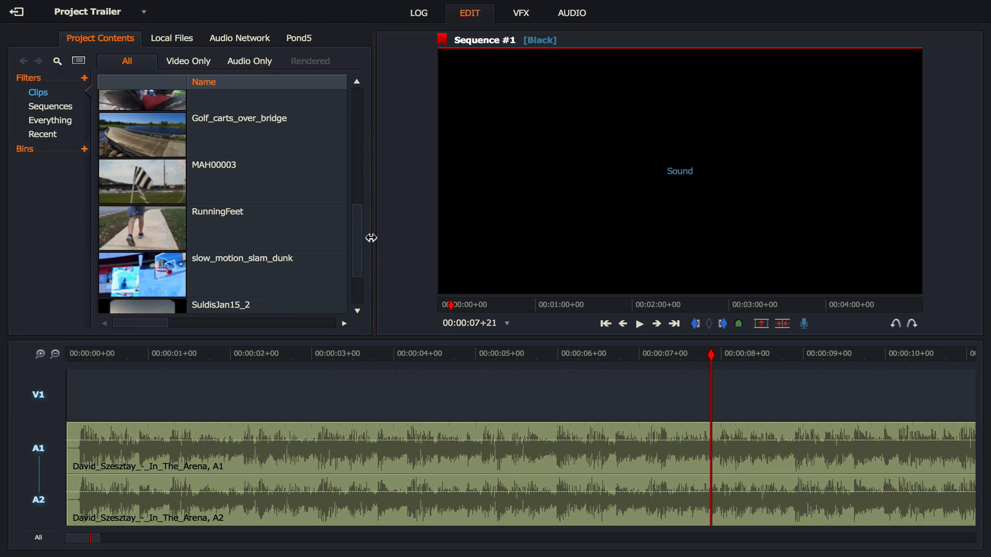
pyautogui.moveTo(371, 239); pyautogui.dragTo(404, 242)
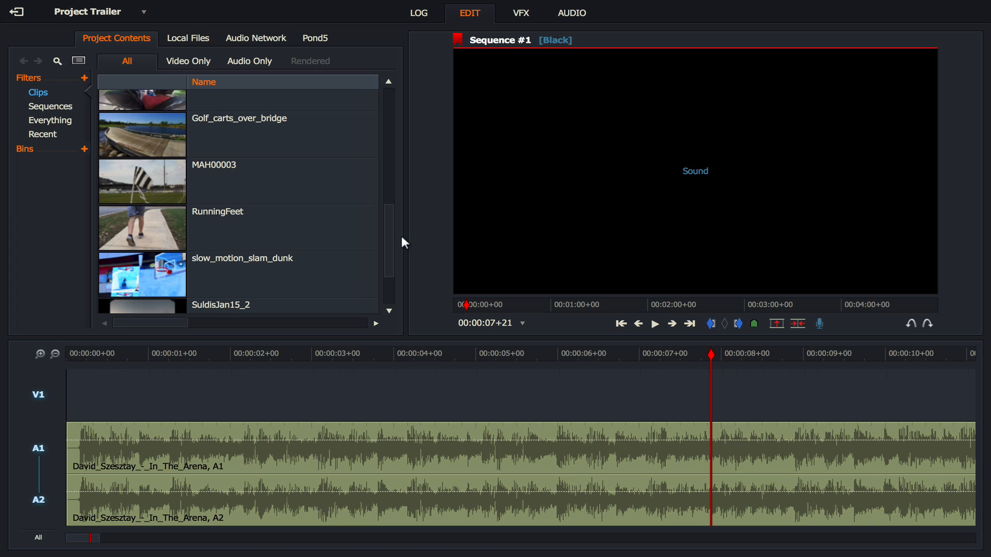
pyautogui.scroll(-3)
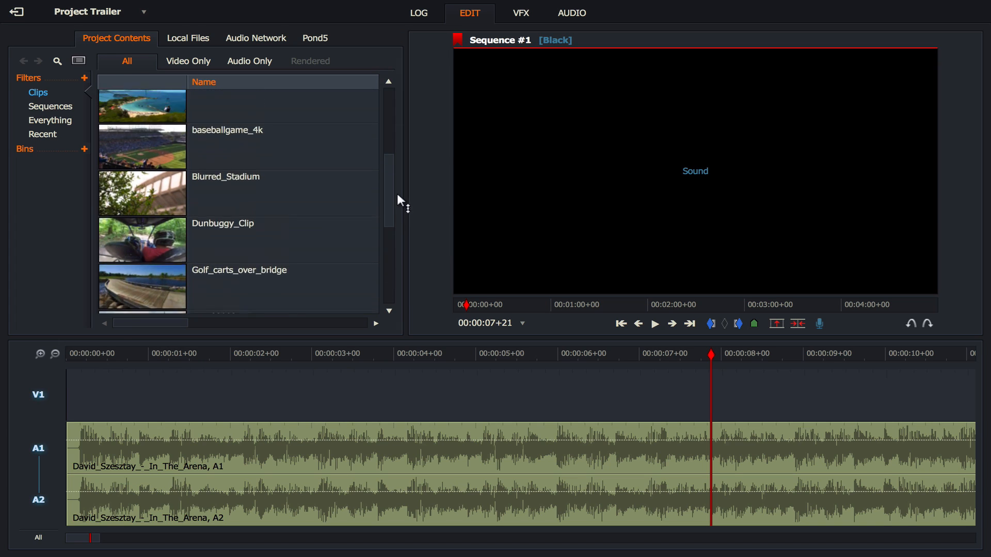
pyautogui.scroll(-3)
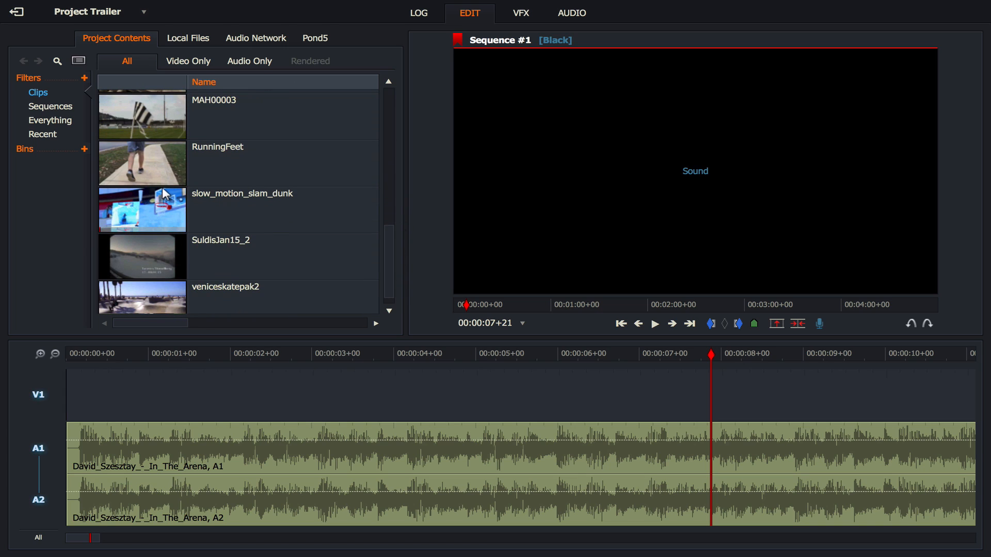
pyautogui.doubleClick(142, 163)
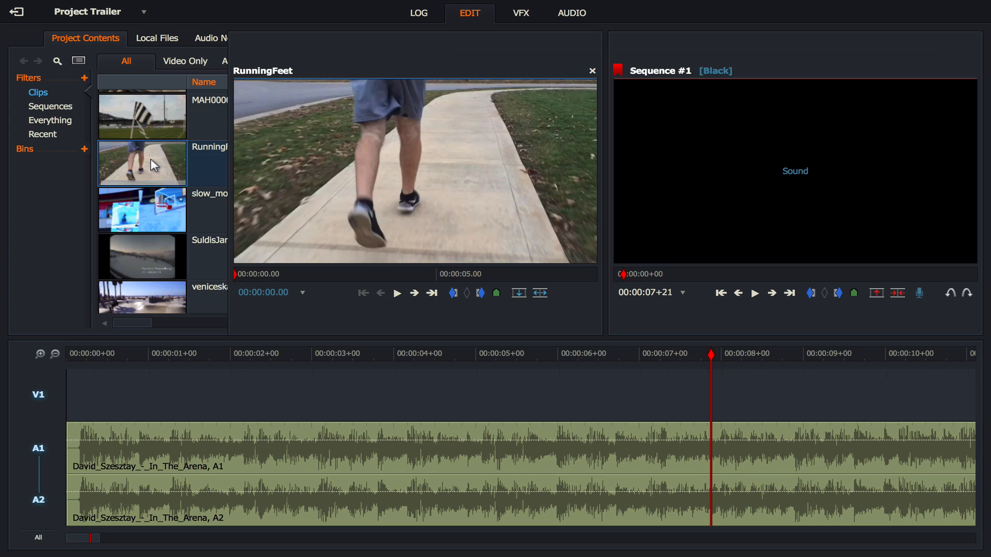
pyautogui.moveTo(244, 141)
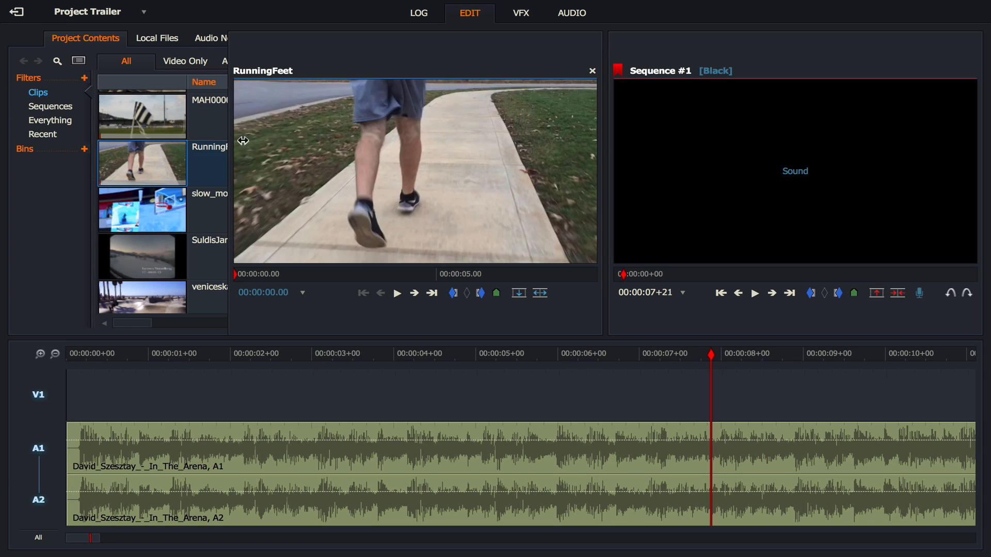
# Mark In and Out points around RunningFeet's first two seconds
pyautogui.click(397, 293)
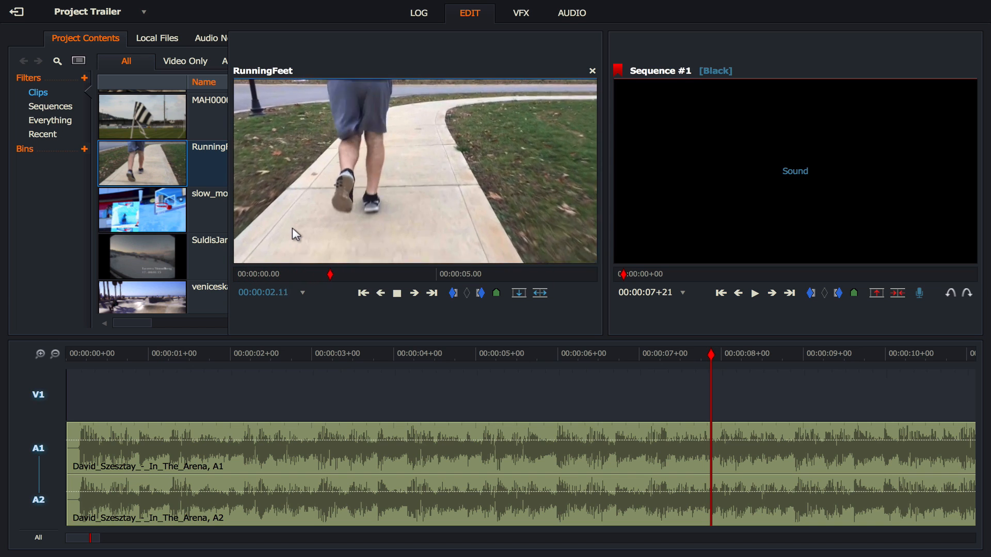
pyautogui.moveTo(329, 273); pyautogui.dragTo(283, 274)
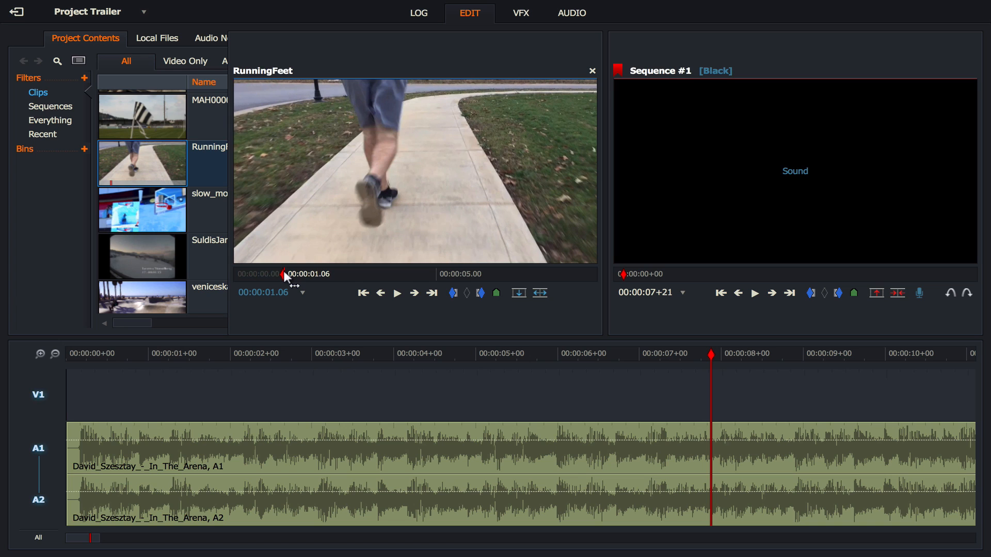
pyautogui.click(397, 293)
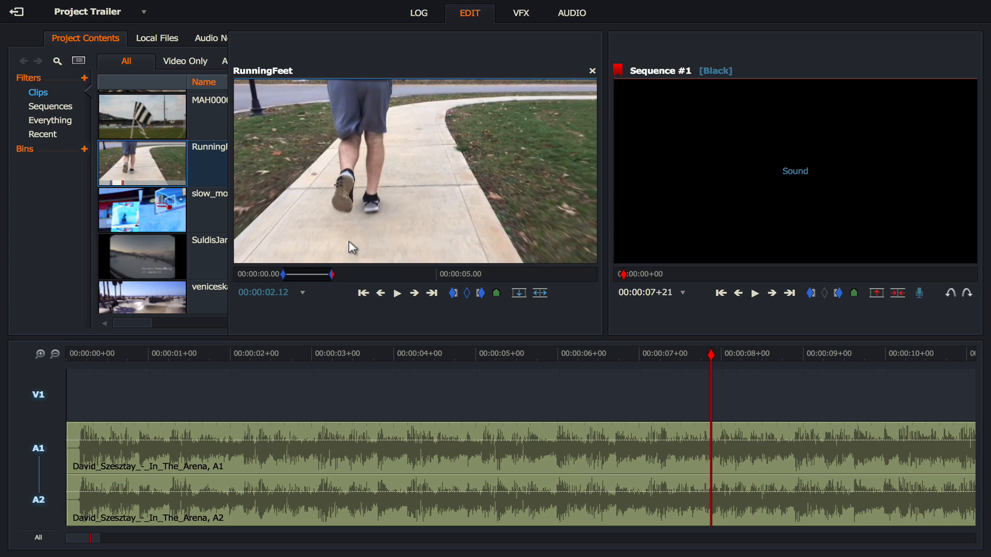
pyautogui.moveTo(349, 213)
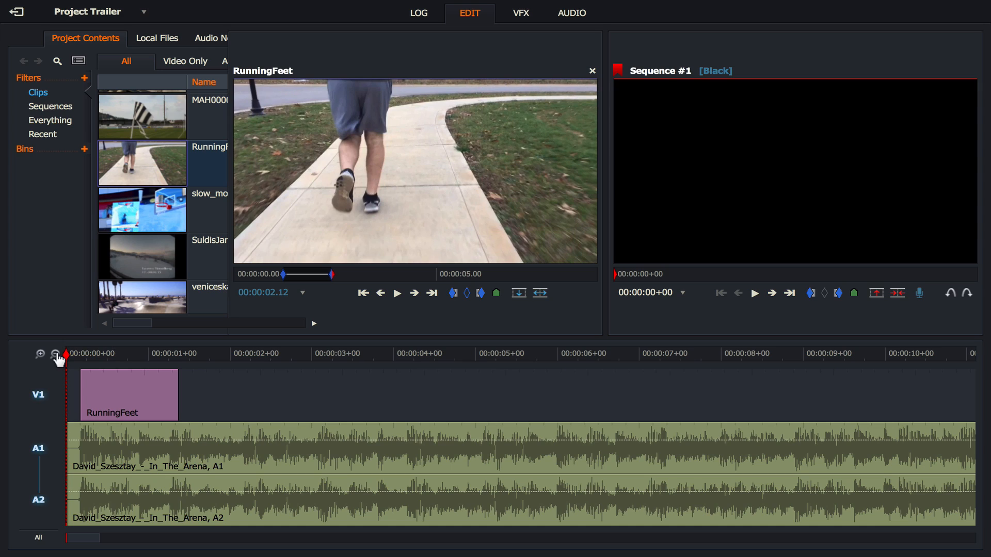
pyautogui.moveTo(560, 97)
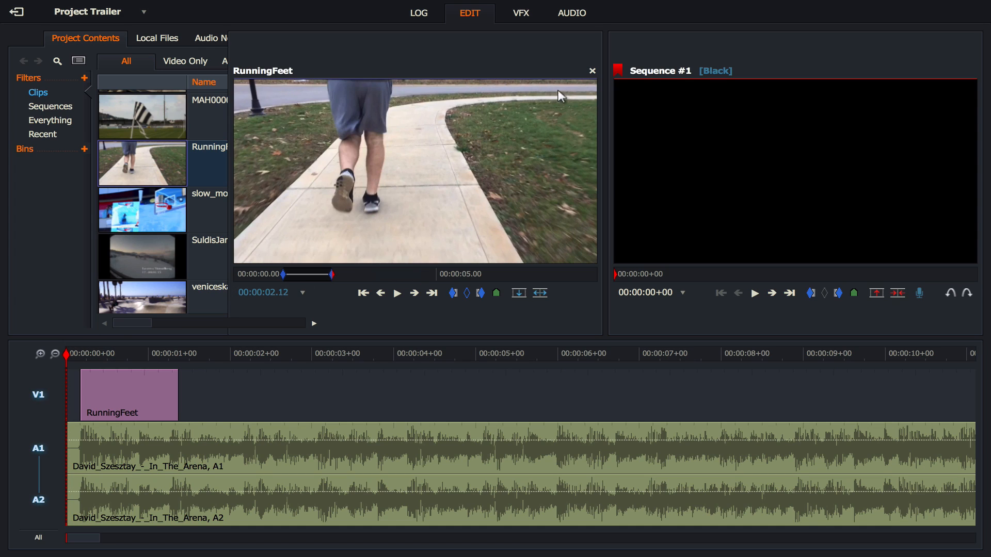
# Close the RunningFeet viewer and move the playhead to 00:00:01+00
pyautogui.click(592, 70)
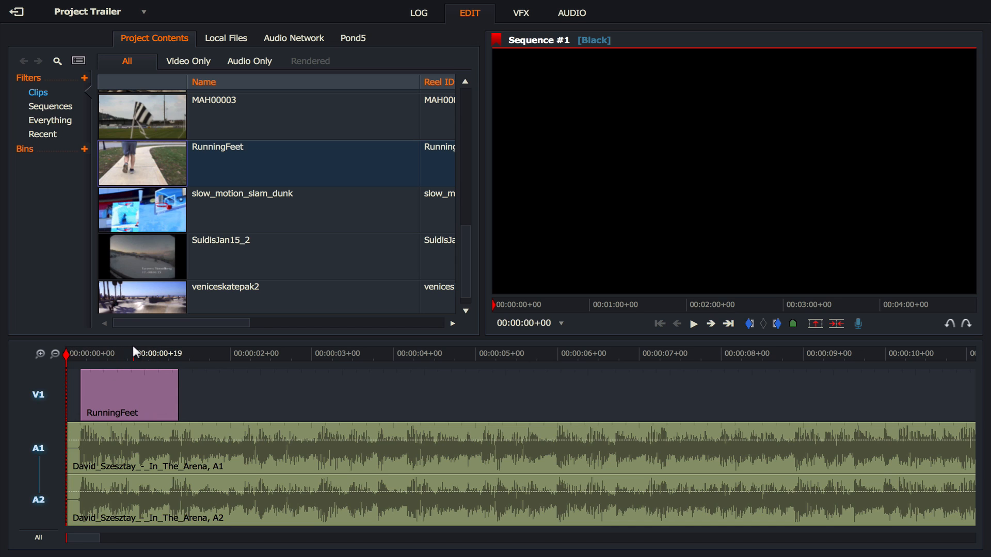
pyautogui.click(693, 324)
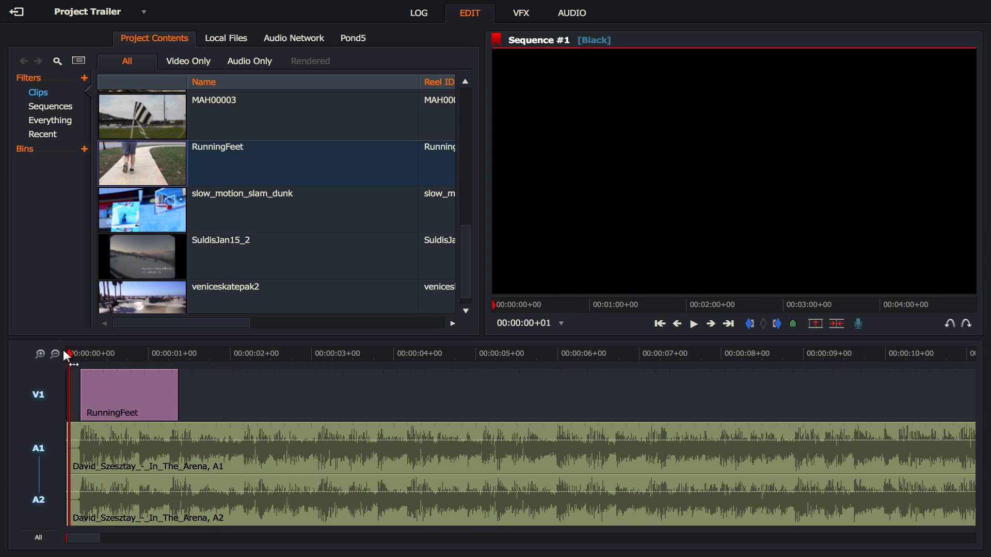
pyautogui.click(148, 353)
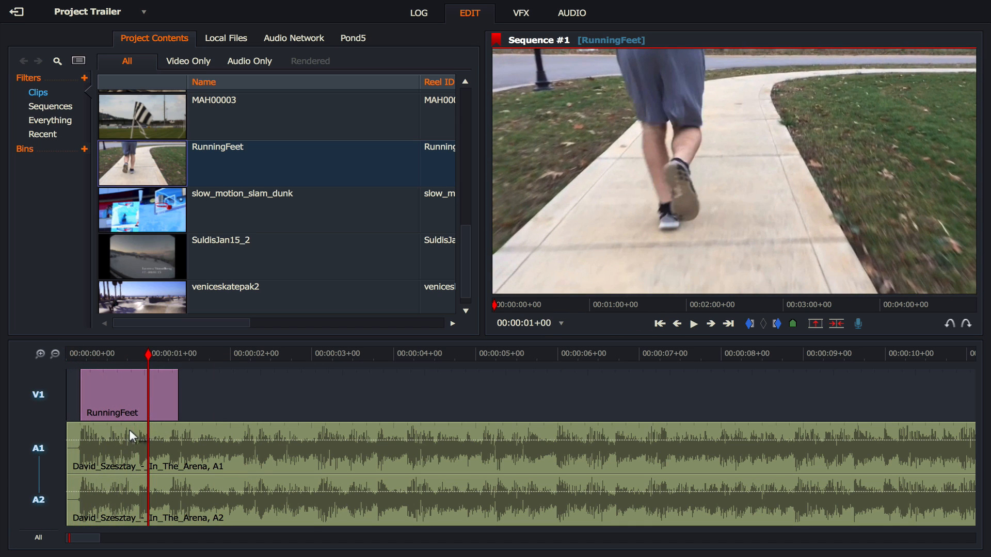
pyautogui.moveTo(143, 476)
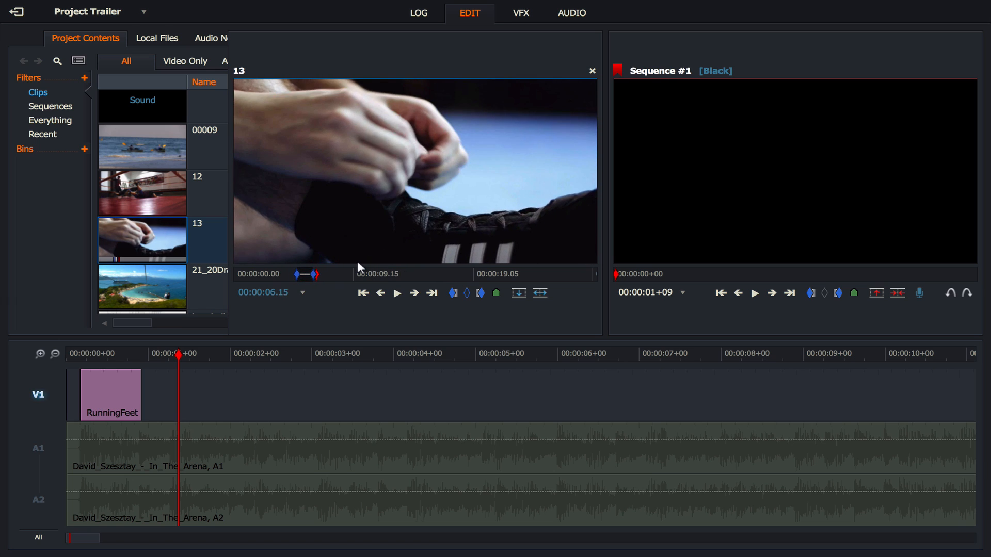
# Preview clip 13 and deselect the A1/A2 music tracks for the edit
pyautogui.moveTo(142, 240); pyautogui.dragTo(278, 395)
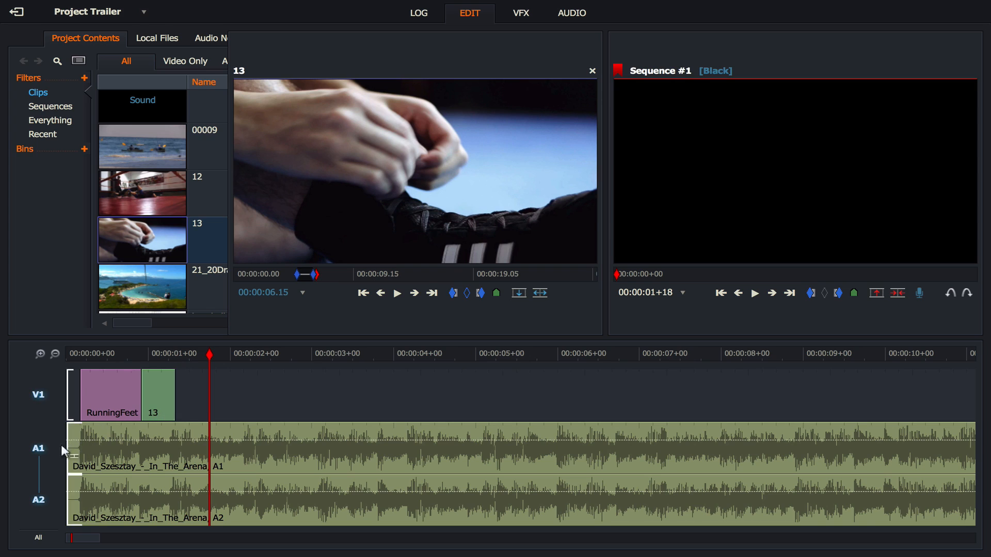
pyautogui.click(160, 403)
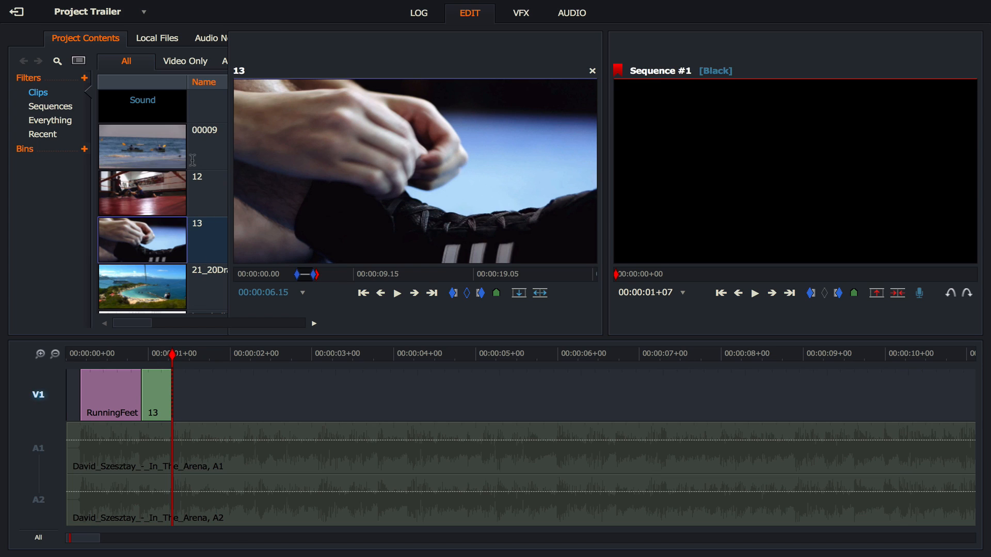
# Open kayak clip 00009 and scrub to about three seconds in
pyautogui.click(142, 147)
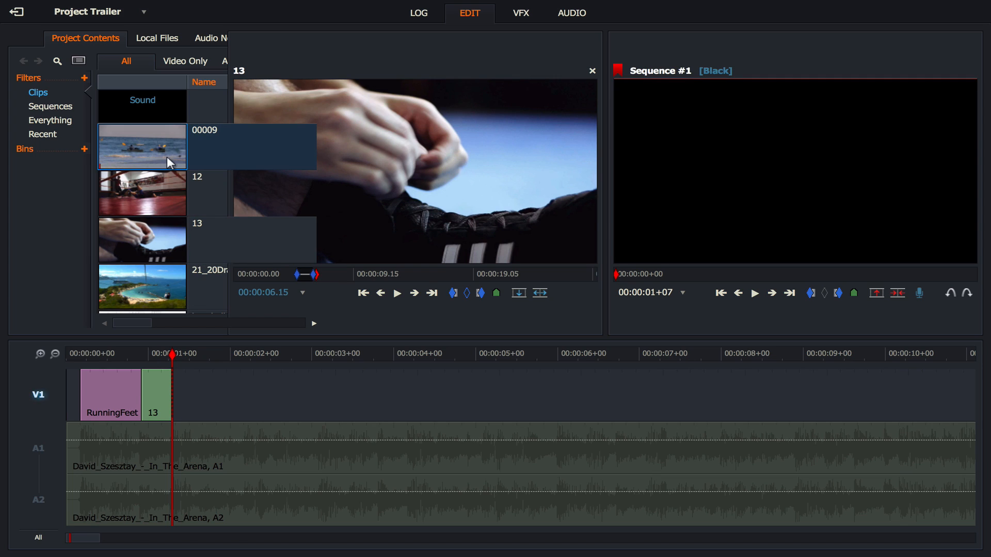
pyautogui.doubleClick(142, 147)
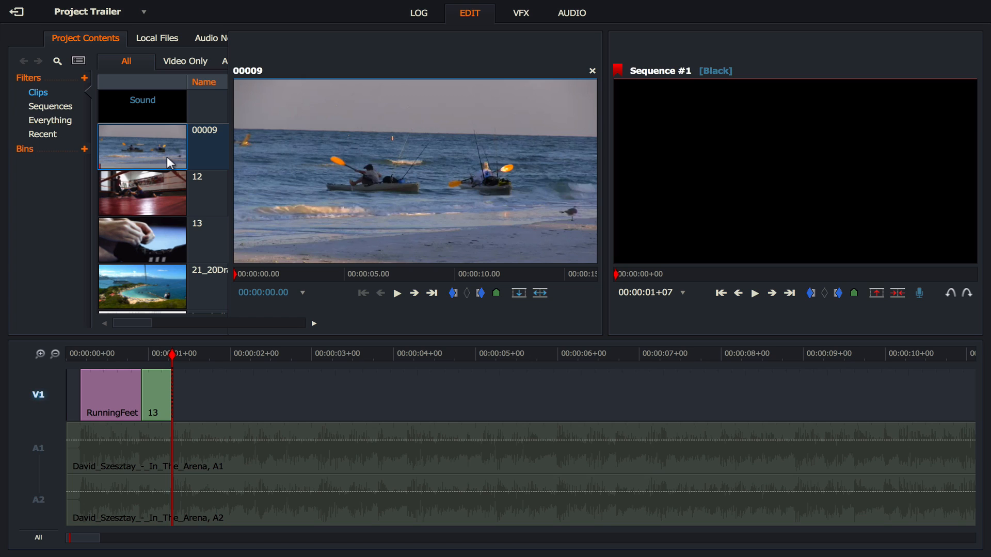
pyautogui.moveTo(451, 209)
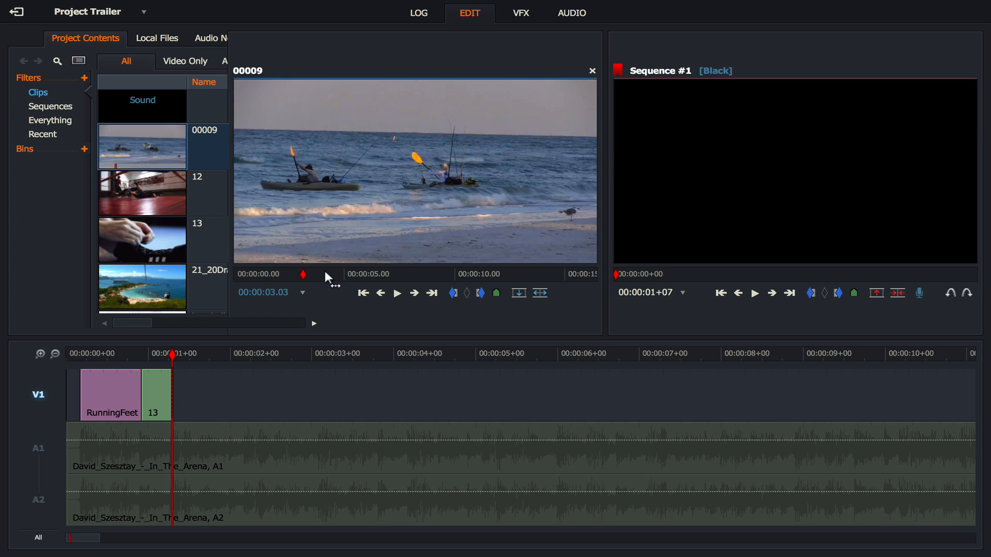
pyautogui.click(397, 294)
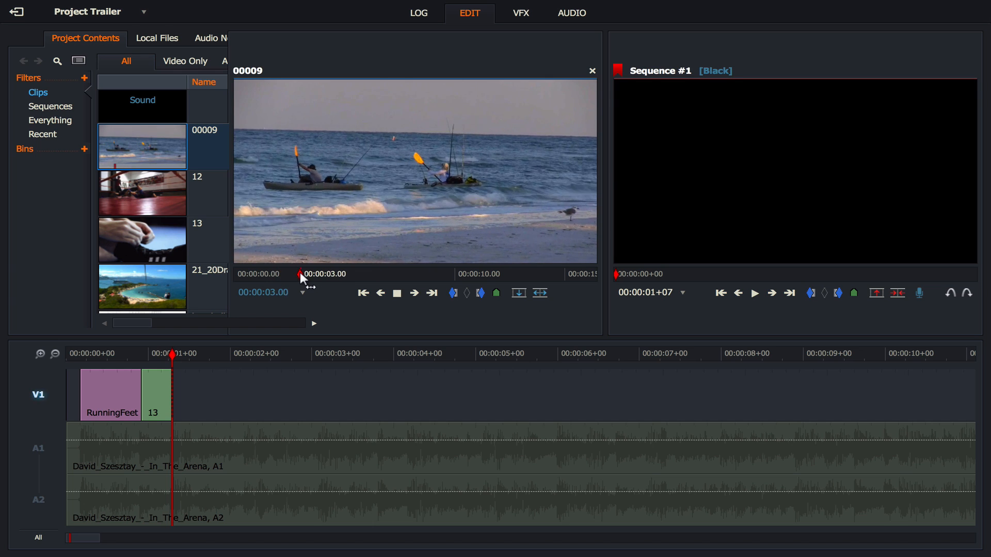
pyautogui.moveTo(301, 273); pyautogui.dragTo(311, 273)
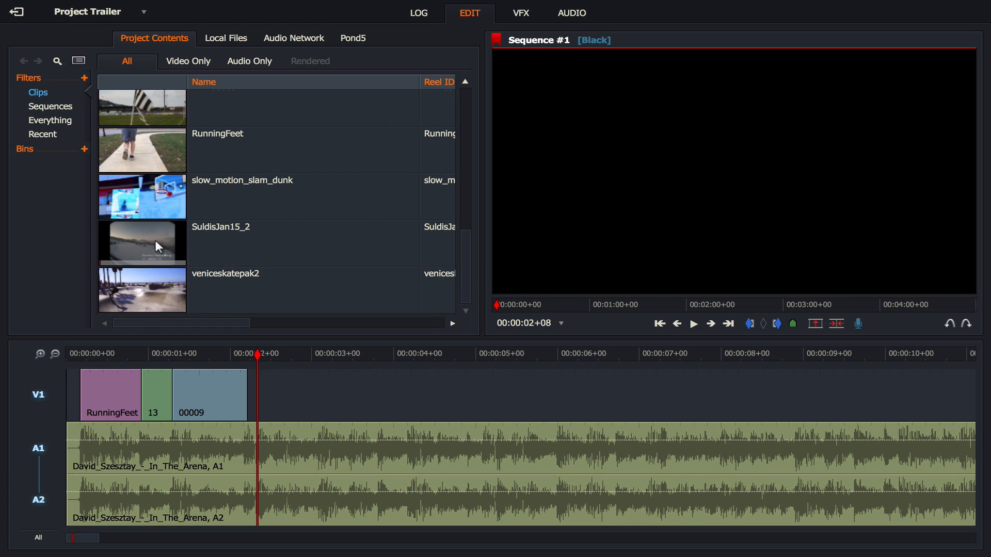
pyautogui.moveTo(452, 204)
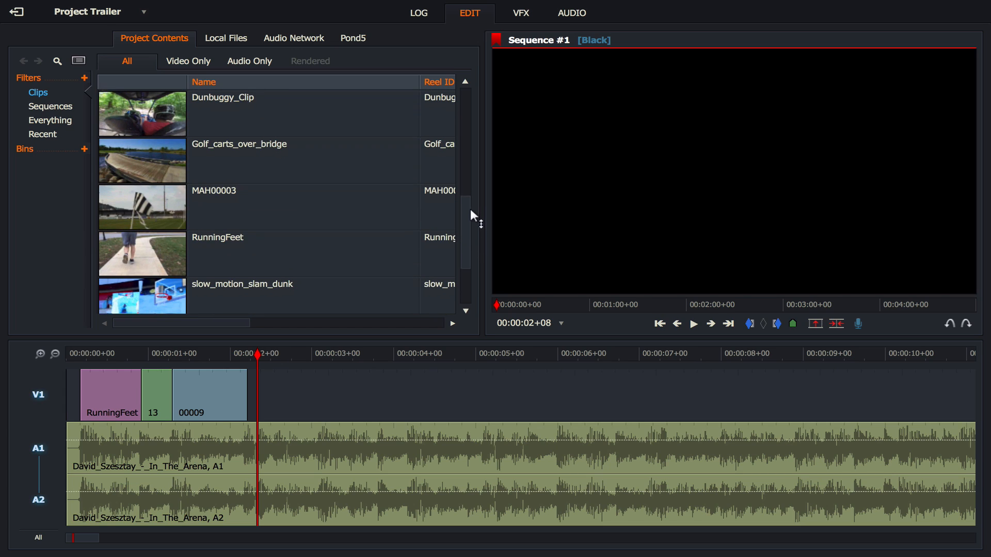
# Scroll the Project Contents list to reach the remaining clips
pyautogui.scroll(-3)
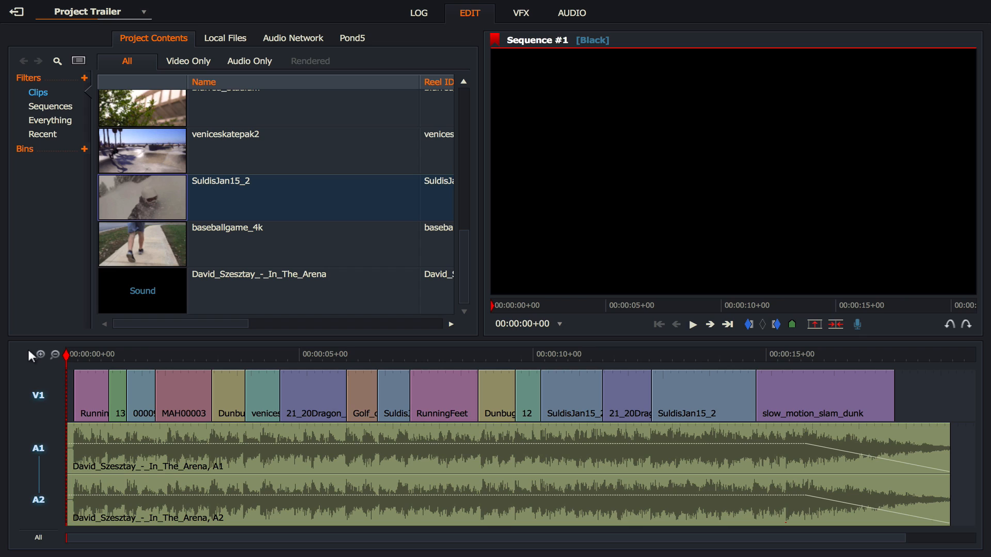
pyautogui.moveTo(119, 418)
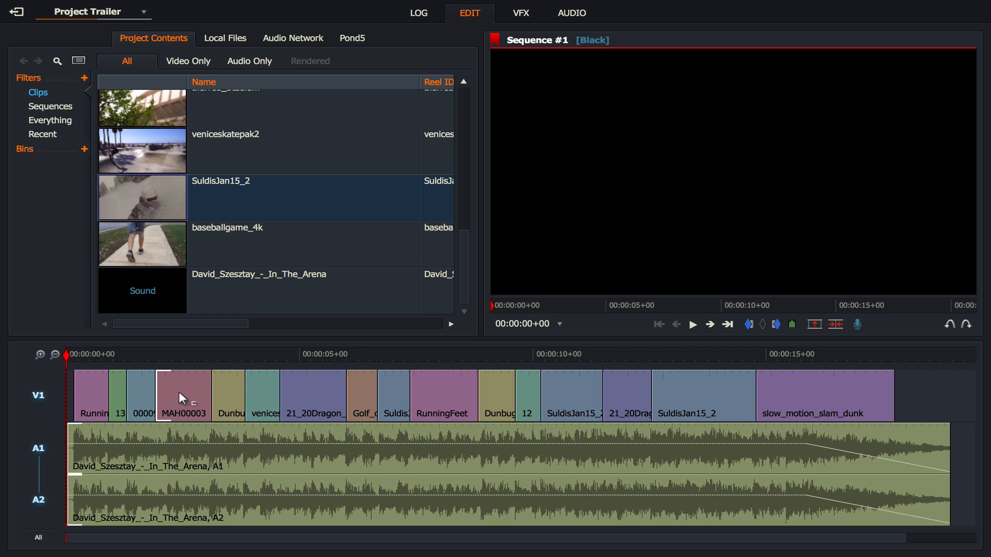
pyautogui.moveTo(322, 402)
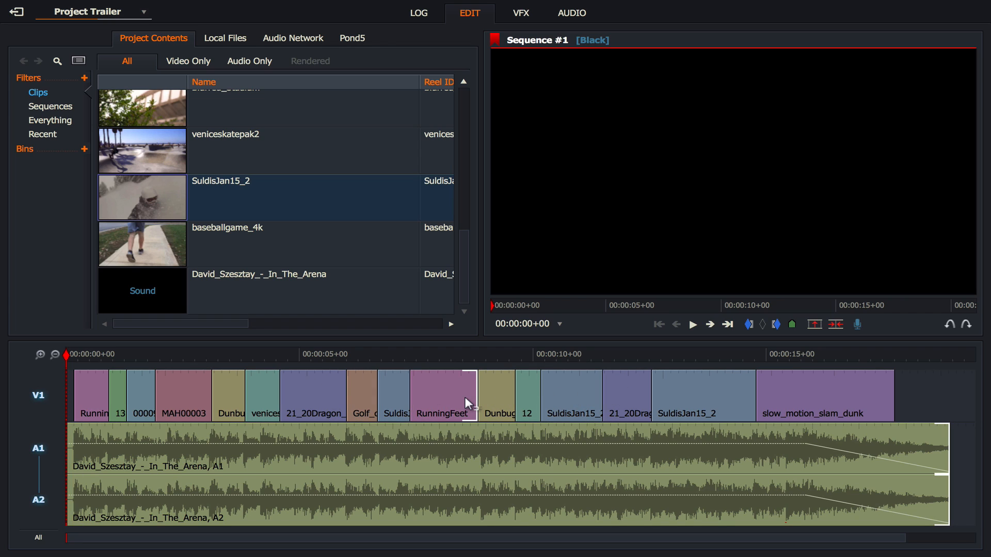
pyautogui.click(570, 402)
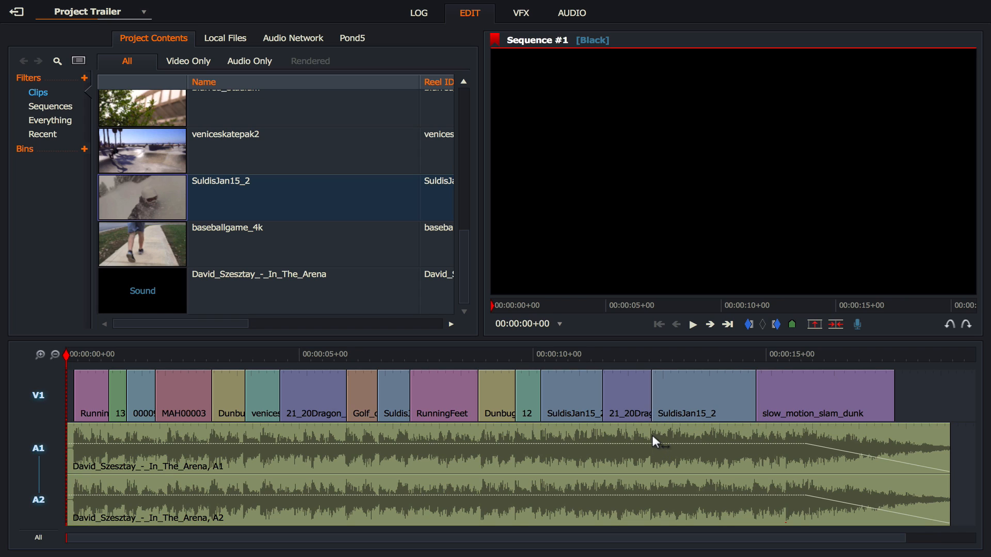
pyautogui.moveTo(642, 448)
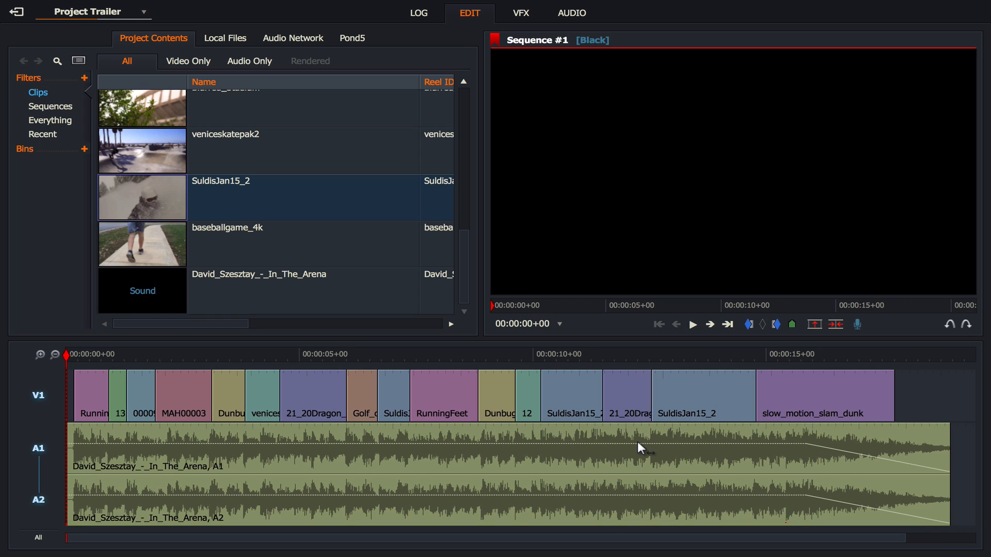
pyautogui.moveTo(461, 464)
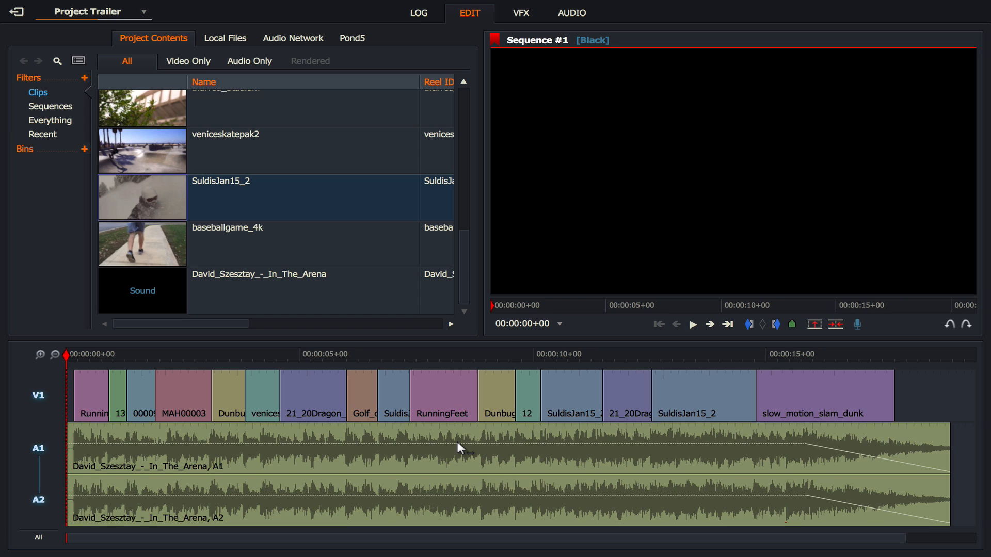
pyautogui.moveTo(238, 436)
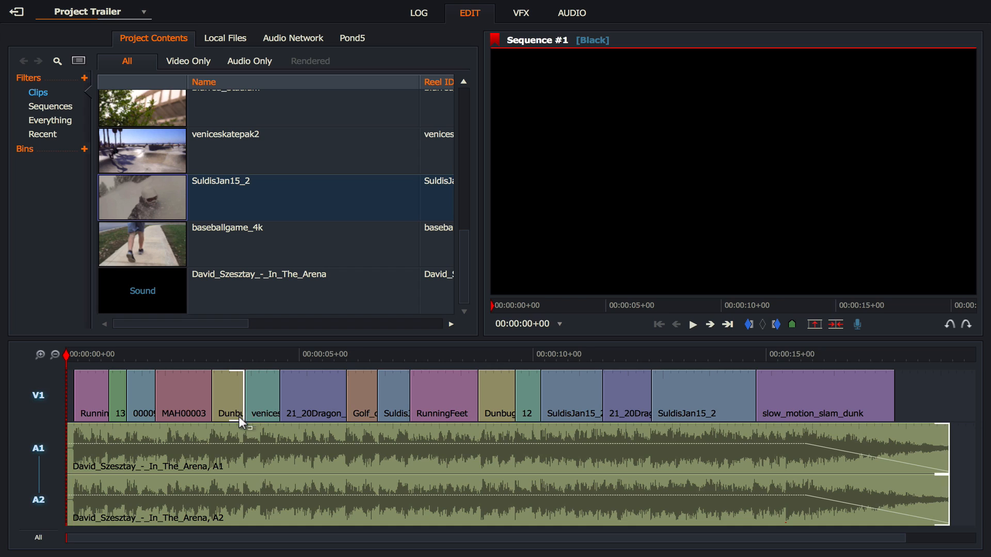
pyautogui.moveTo(262, 439)
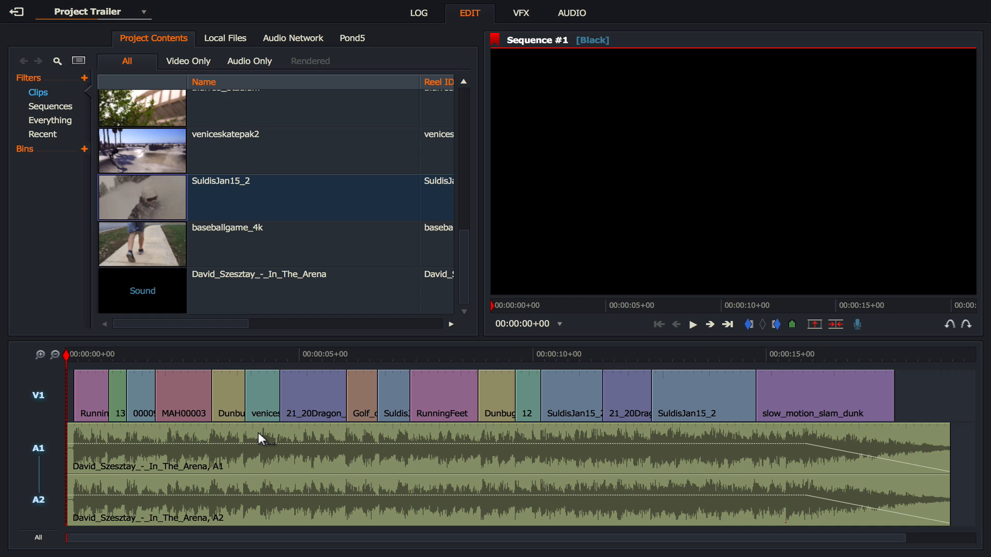
pyautogui.moveTo(324, 403)
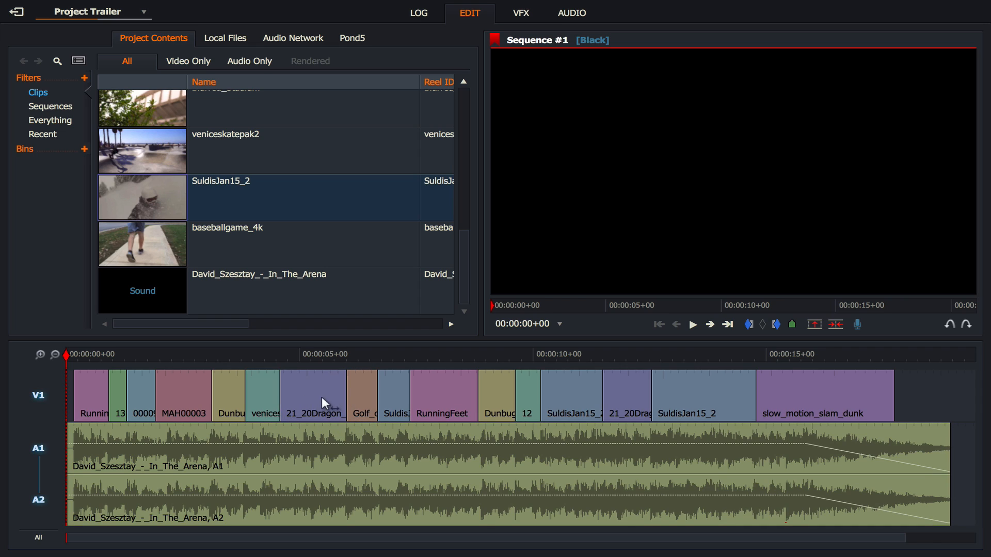
pyautogui.moveTo(391, 429)
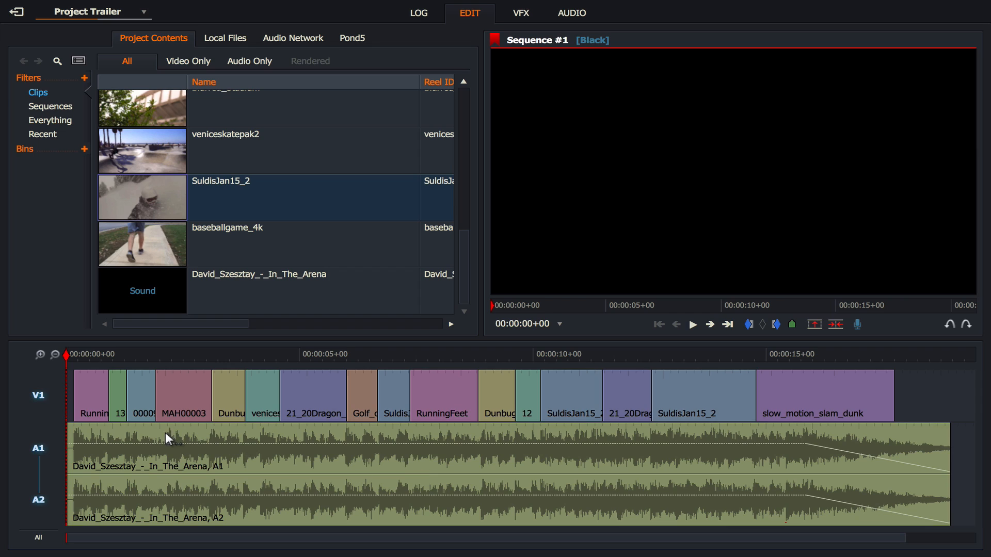
pyautogui.moveTo(23, 303)
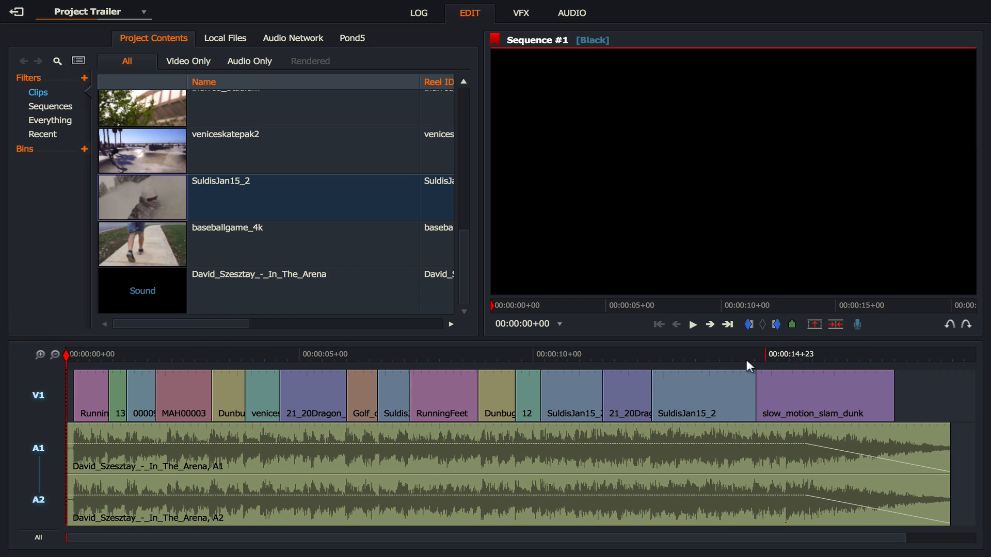
pyautogui.moveTo(814, 399)
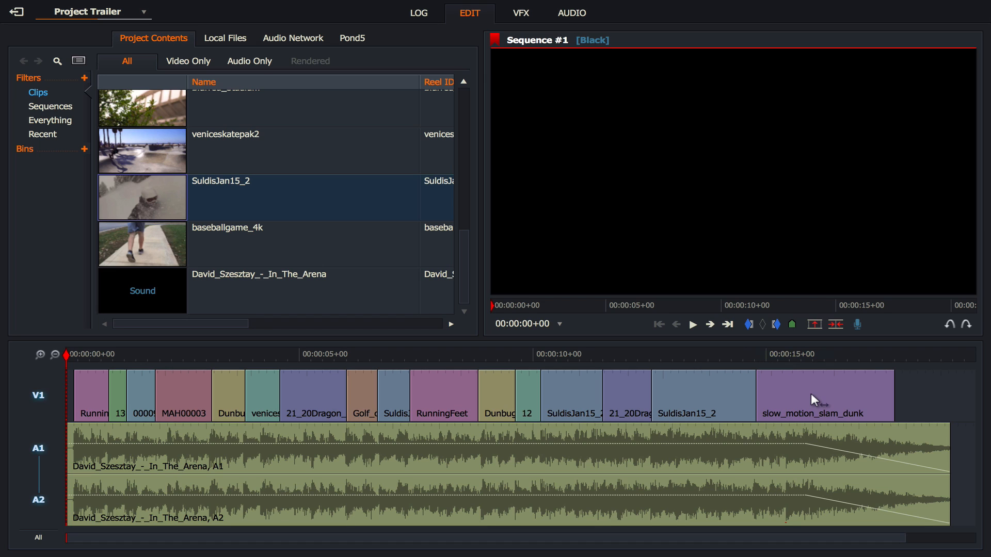
pyautogui.click(112, 355)
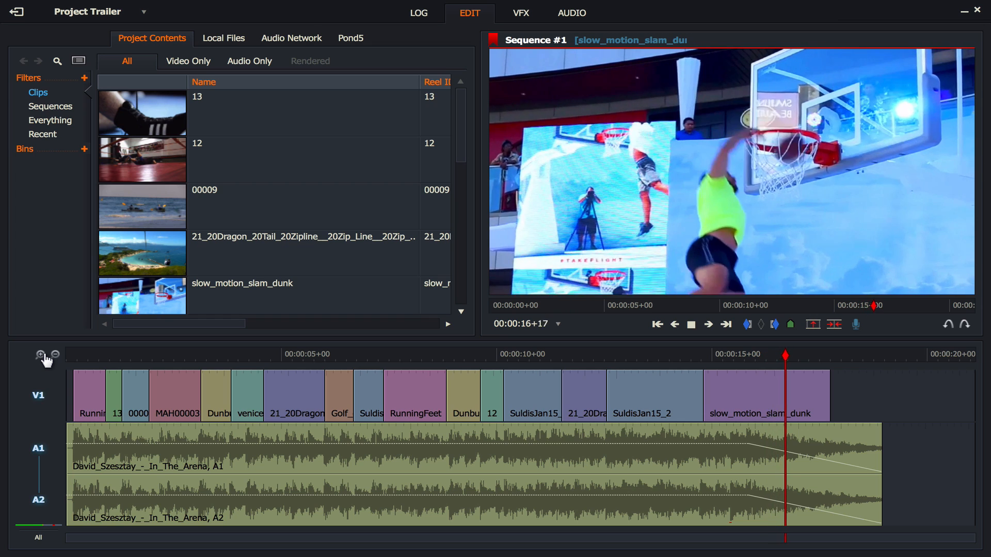
pyautogui.click(691, 325)
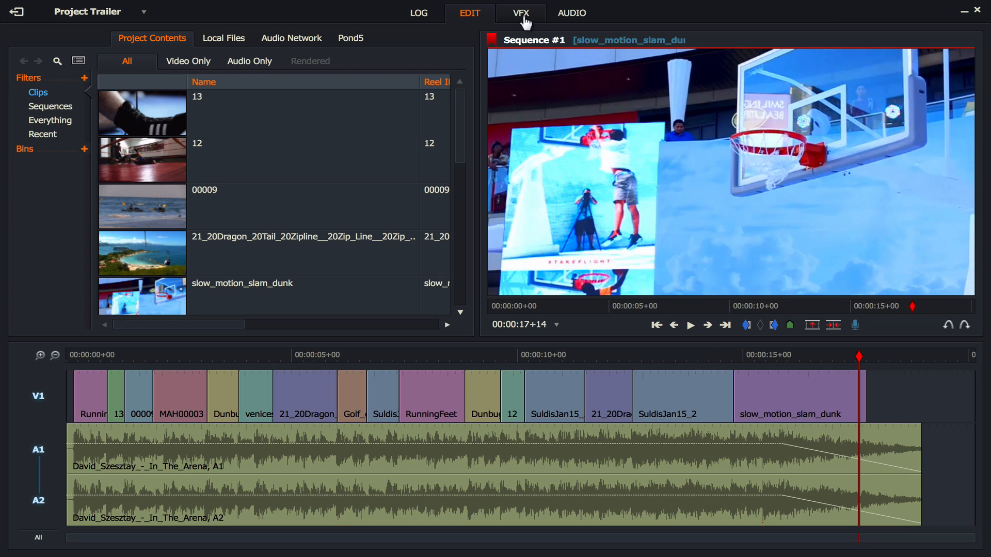
# On the VFX page, drop the Text category's Titles effect onto slow_motion_slam_dunk
pyautogui.click(518, 13)
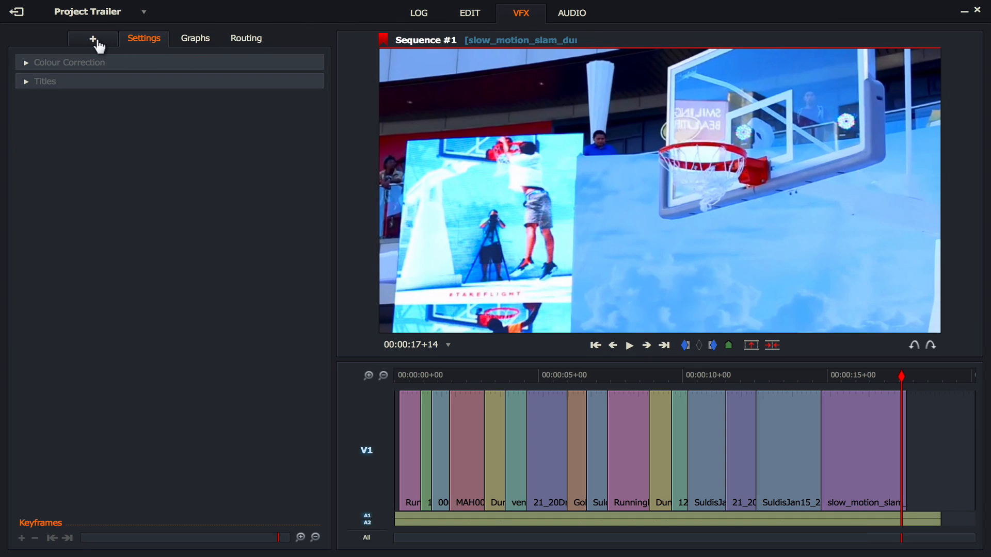
pyautogui.click(92, 38)
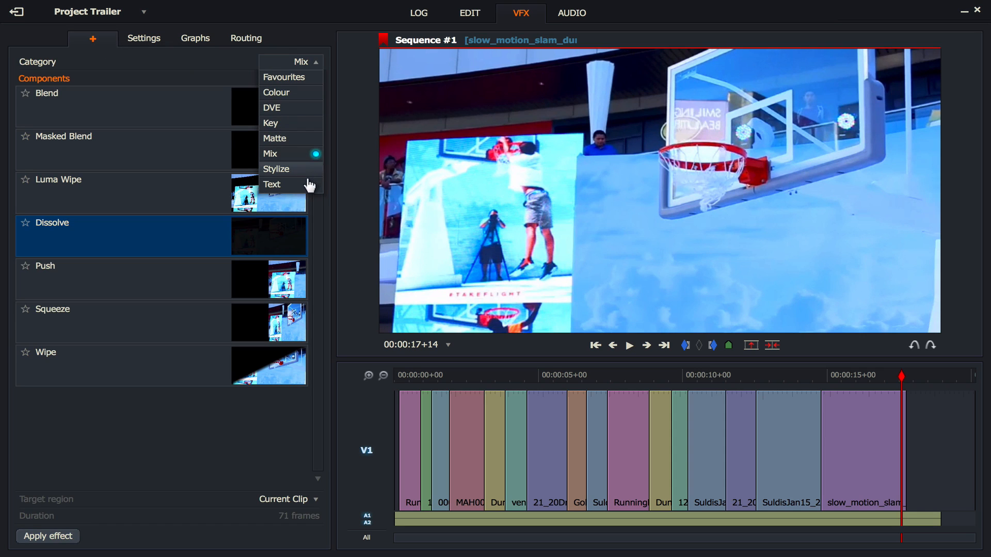
pyautogui.click(272, 184)
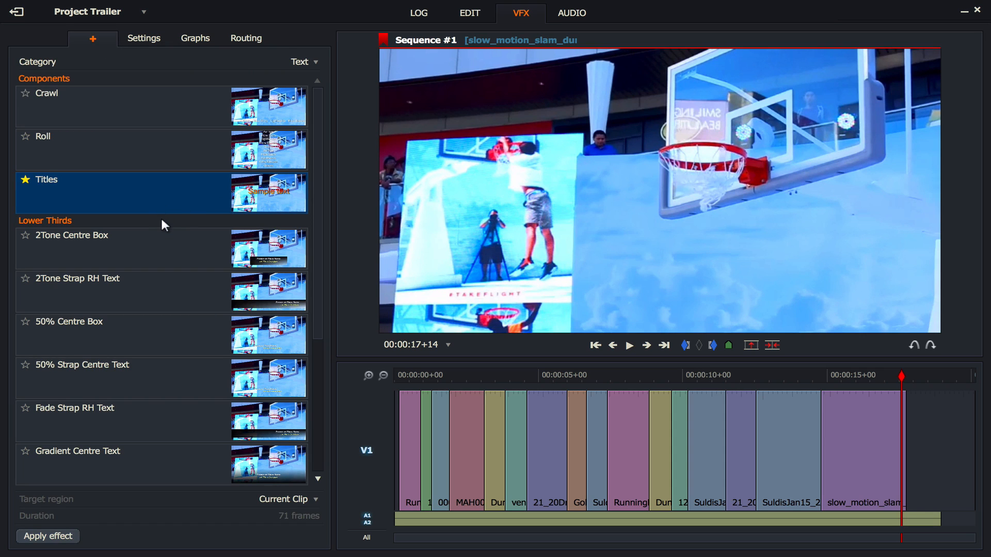
pyautogui.moveTo(155, 202)
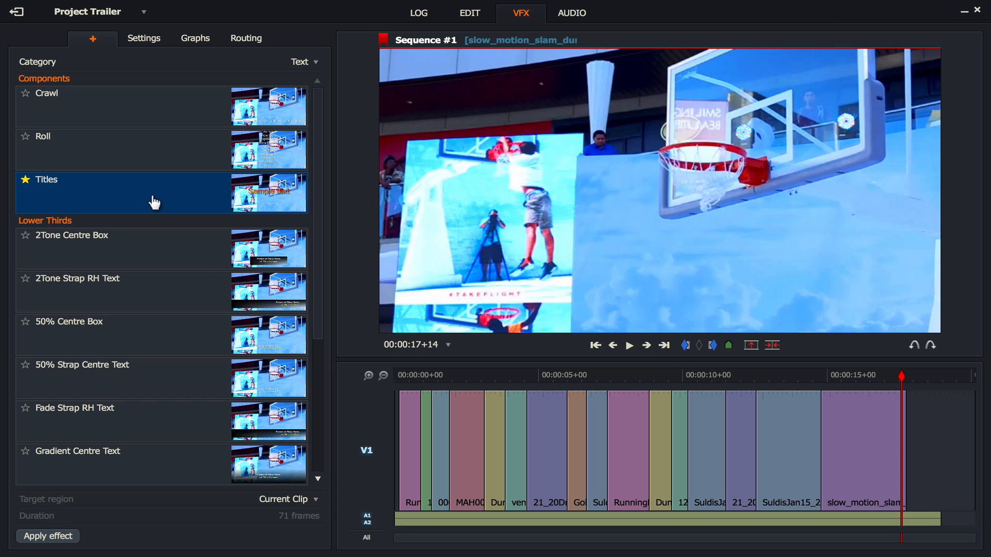
pyautogui.moveTo(59, 198)
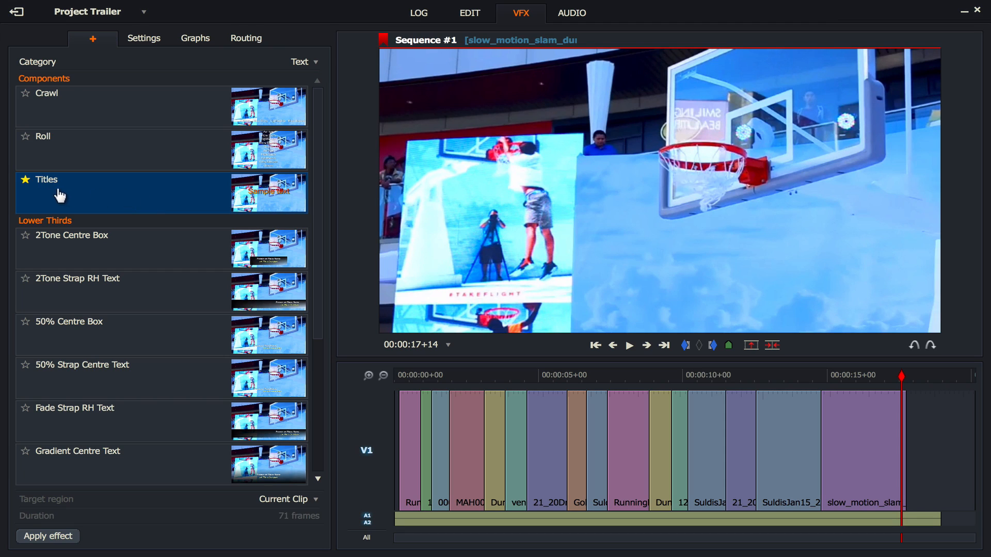
pyautogui.moveTo(56, 196); pyautogui.dragTo(869, 465)
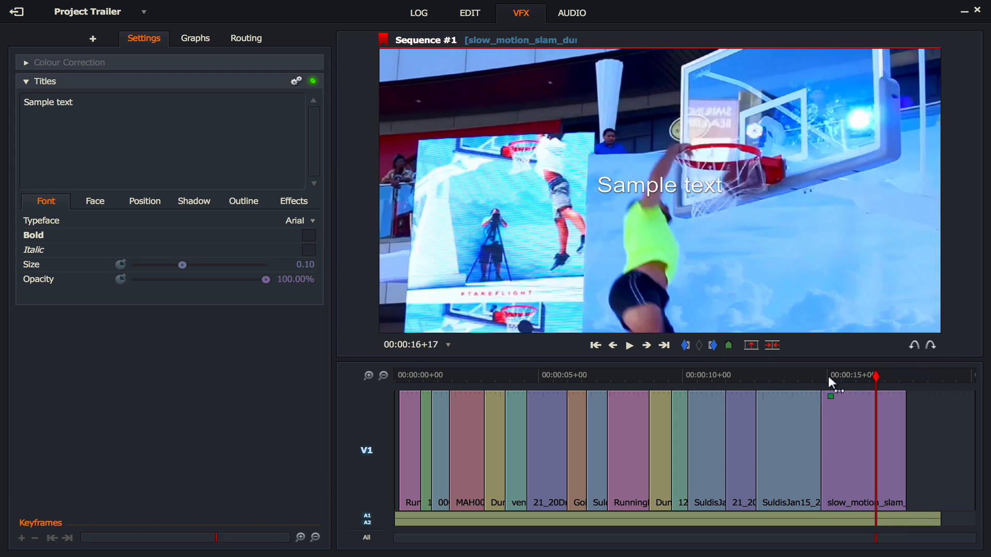
pyautogui.moveTo(876, 376); pyautogui.dragTo(818, 376)
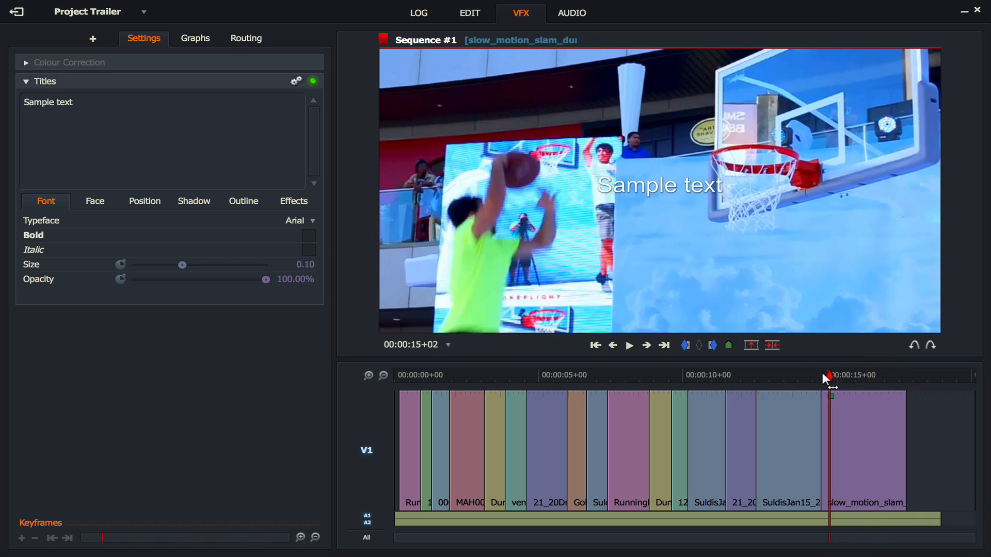
pyautogui.moveTo(830, 392); pyautogui.dragTo(839, 391)
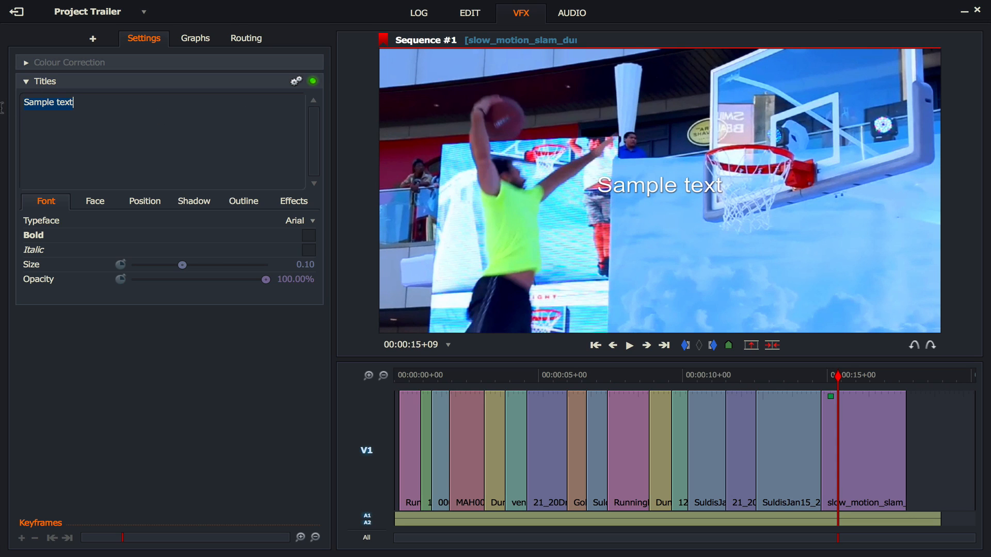
# Replace 'Sample text' with 'Take it to the Max!!!' in the title text box
pyautogui.write('Take it to the Max!!!')
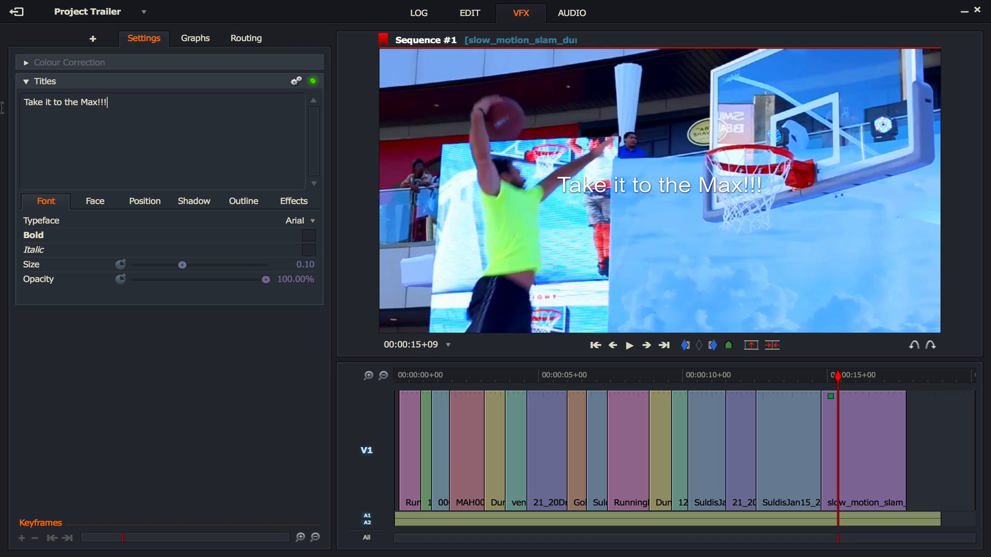
pyautogui.moveTo(681, 205)
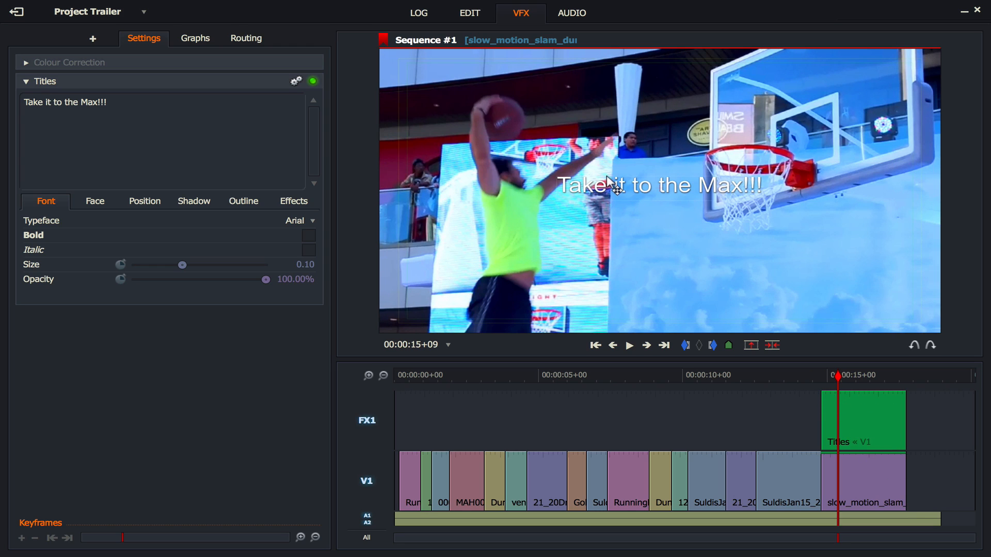
pyautogui.moveTo(648, 279)
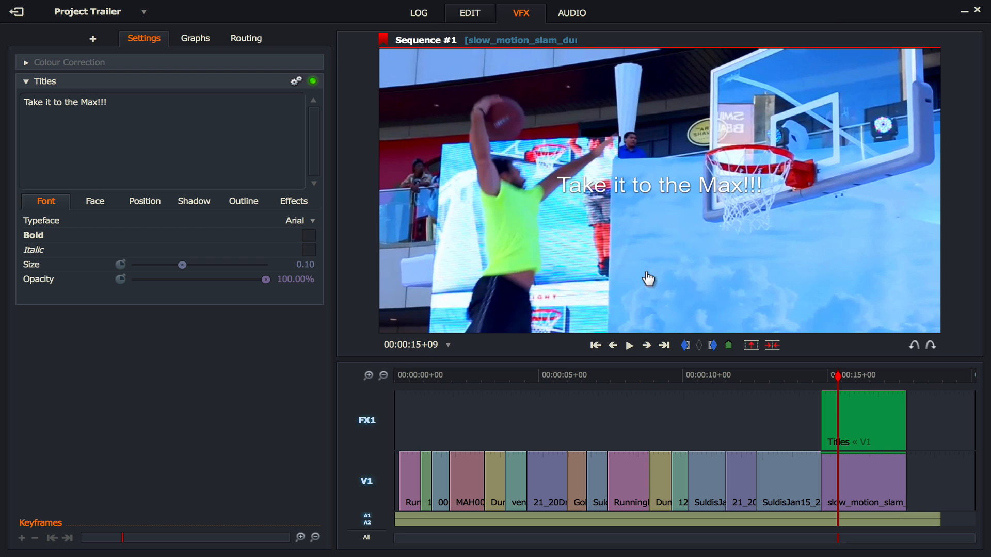
# On the Edit page, start the title later on FX1 and deselect V1
pyautogui.click(469, 13)
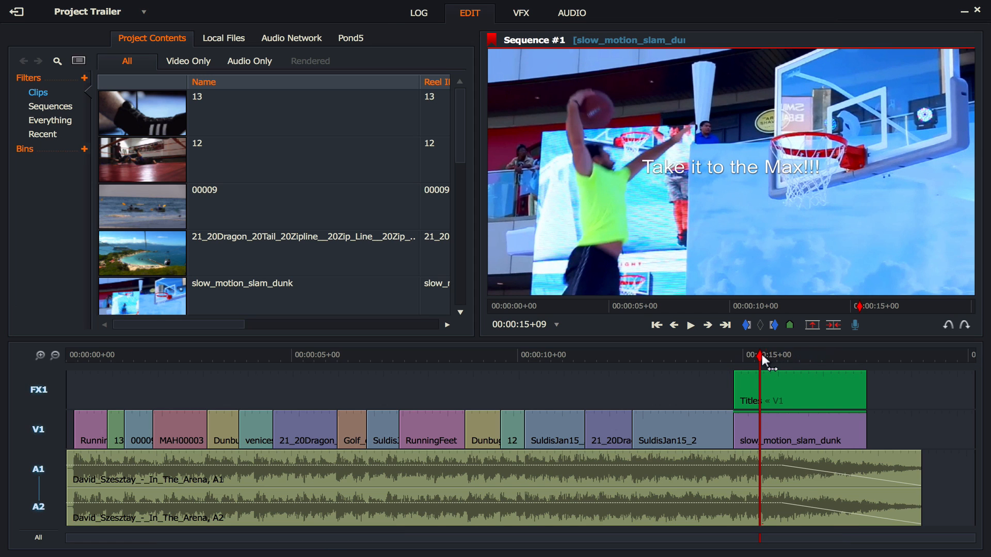
pyautogui.moveTo(761, 355); pyautogui.dragTo(825, 356)
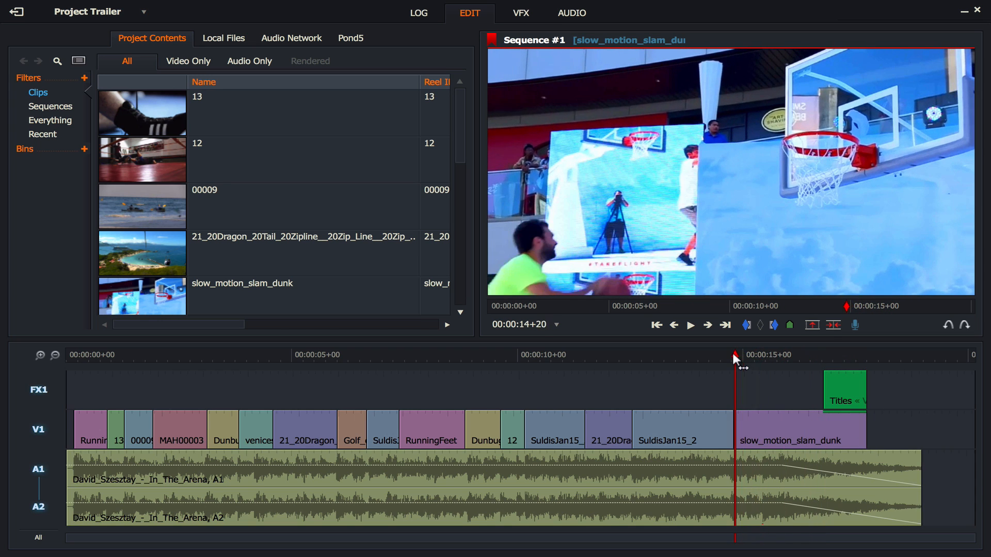
pyautogui.click(691, 325)
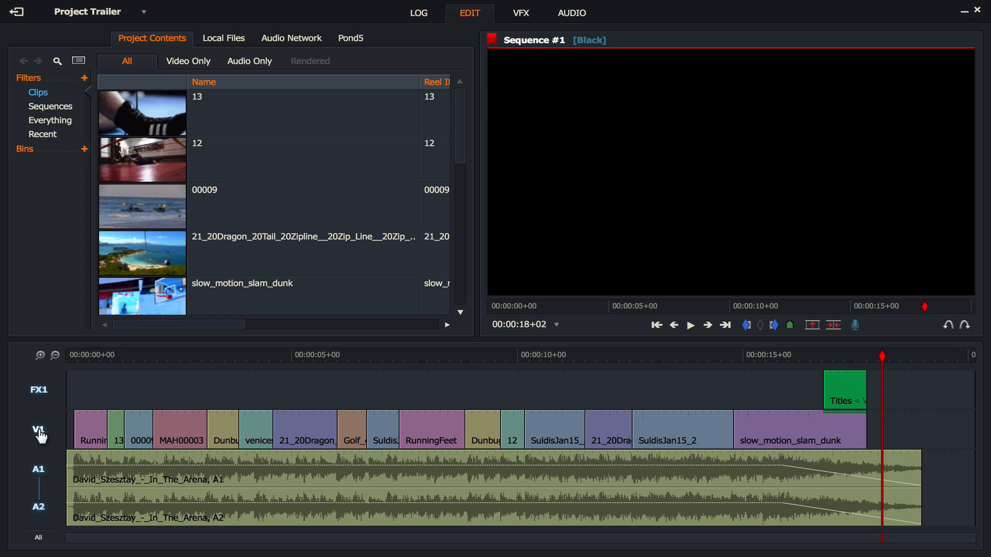
pyautogui.click(845, 395)
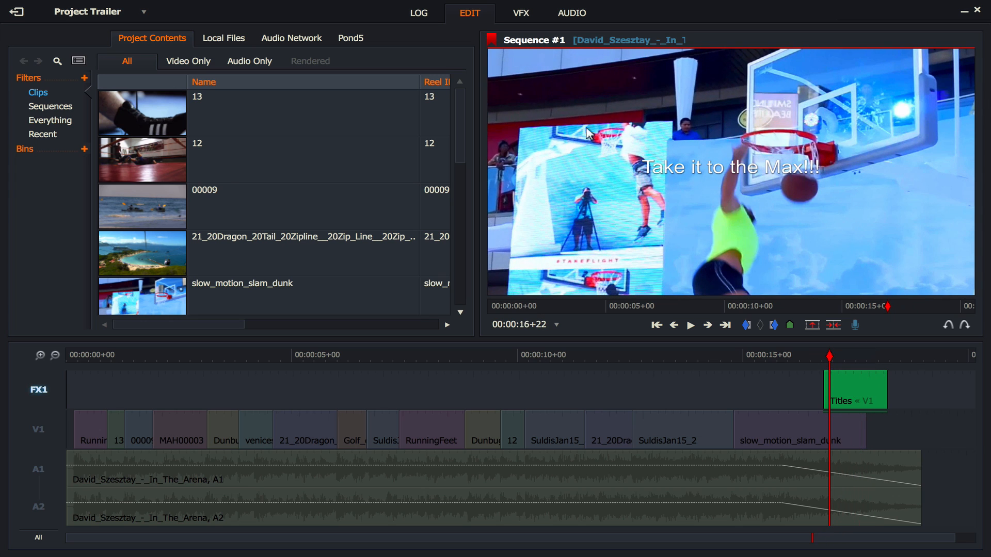
# Set the title typeface to Futura at size 0.22
pyautogui.click(520, 13)
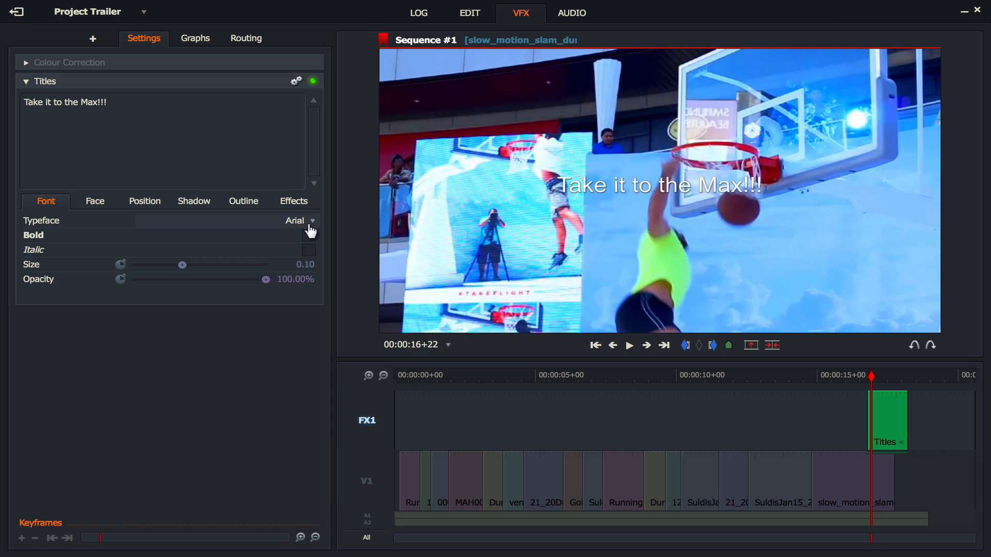
pyautogui.click(313, 221)
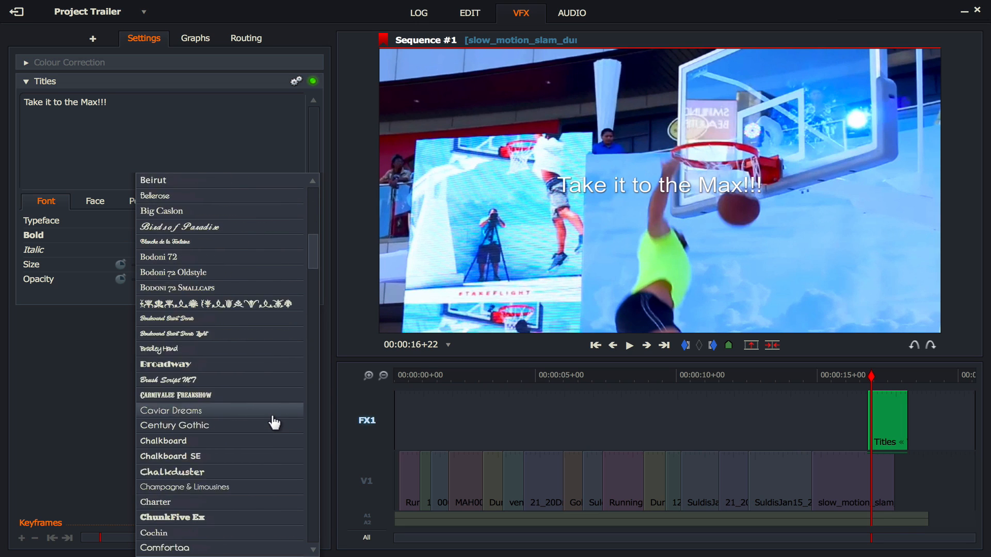
pyautogui.scroll(-3)
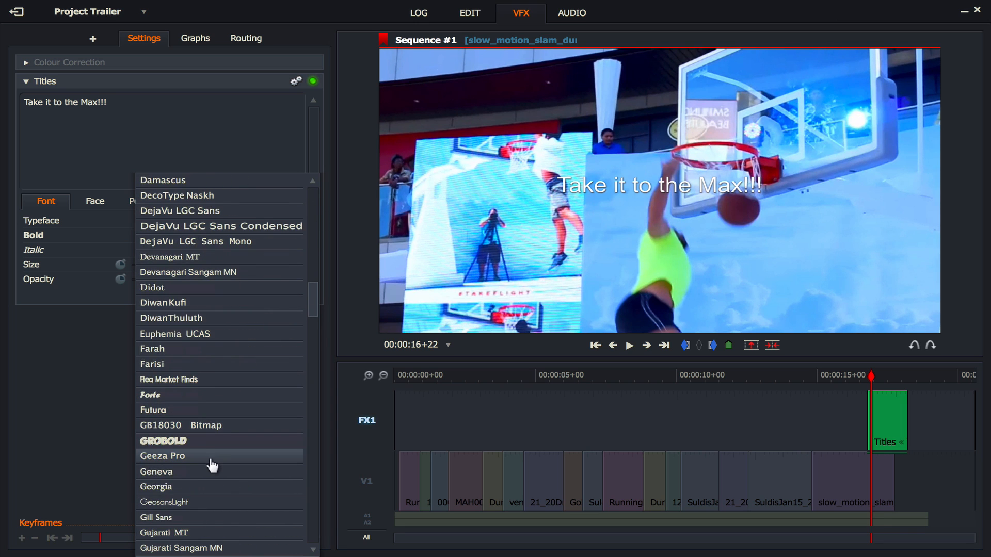
pyautogui.click(152, 411)
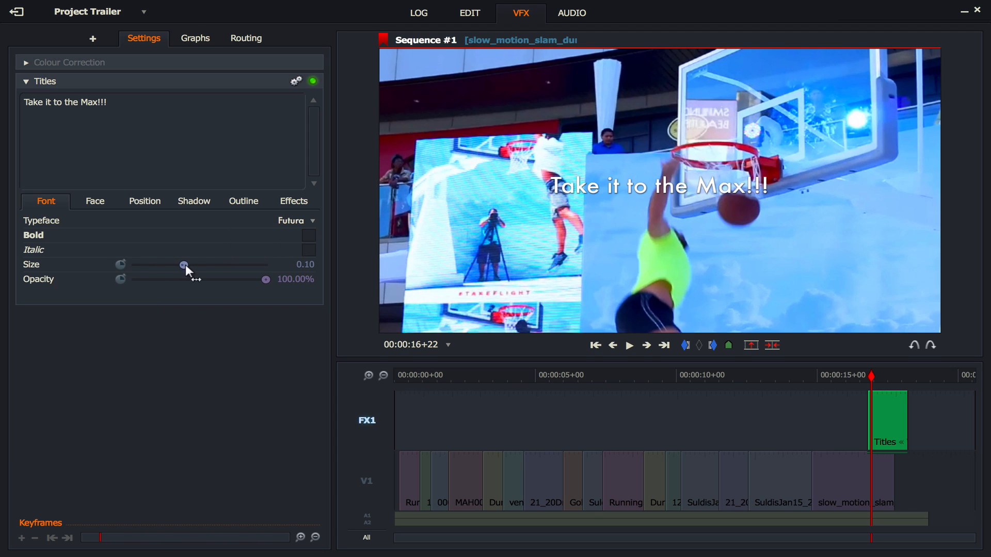
pyautogui.moveTo(184, 264); pyautogui.dragTo(254, 264)
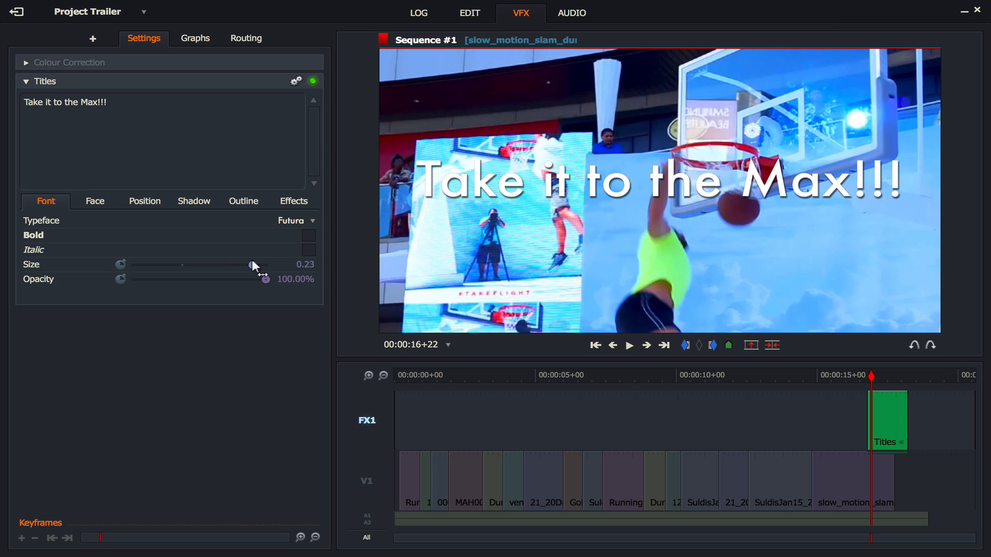
pyautogui.moveTo(252, 264); pyautogui.dragTo(252, 264)
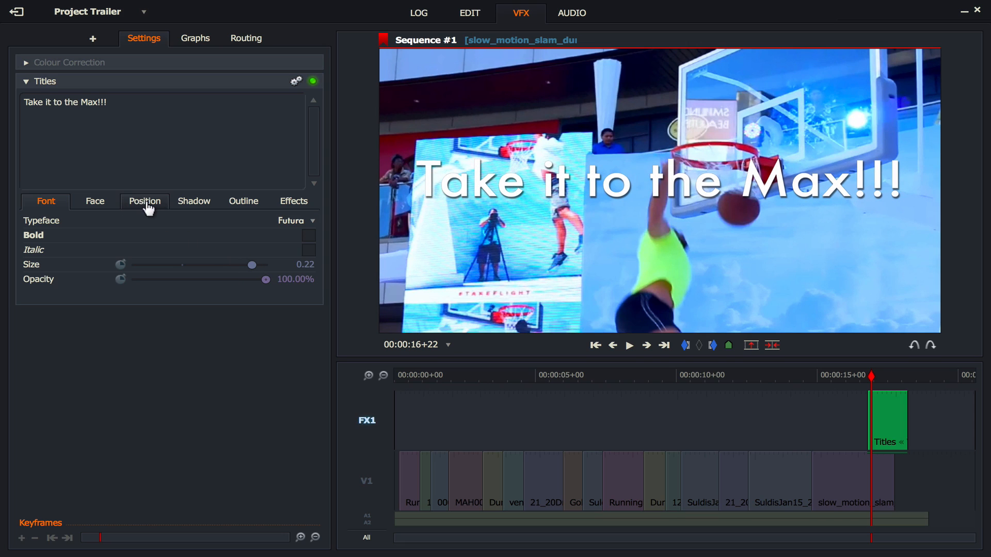
# Make the title's drop shadow fully transparent by setting its colour Alpha to 0
pyautogui.click(193, 201)
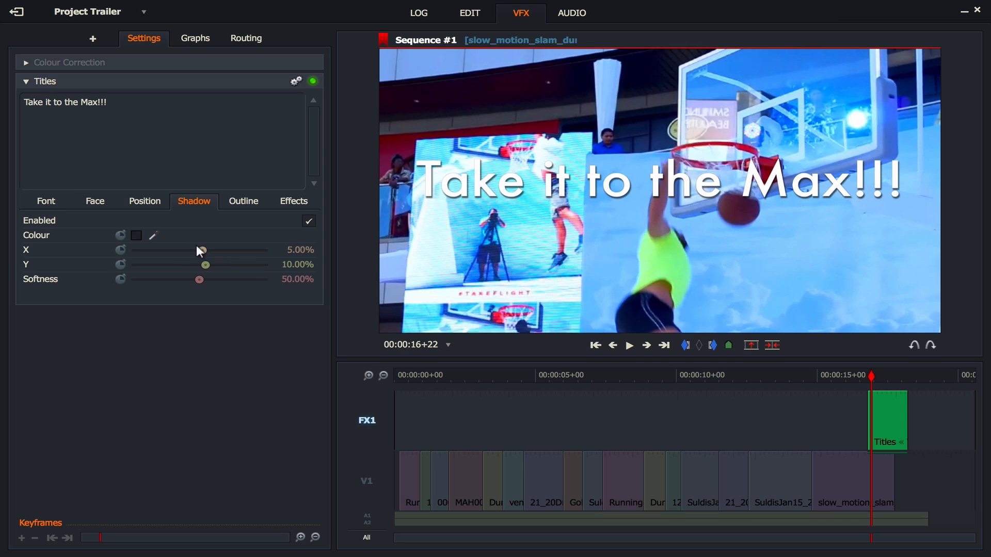
pyautogui.click(135, 236)
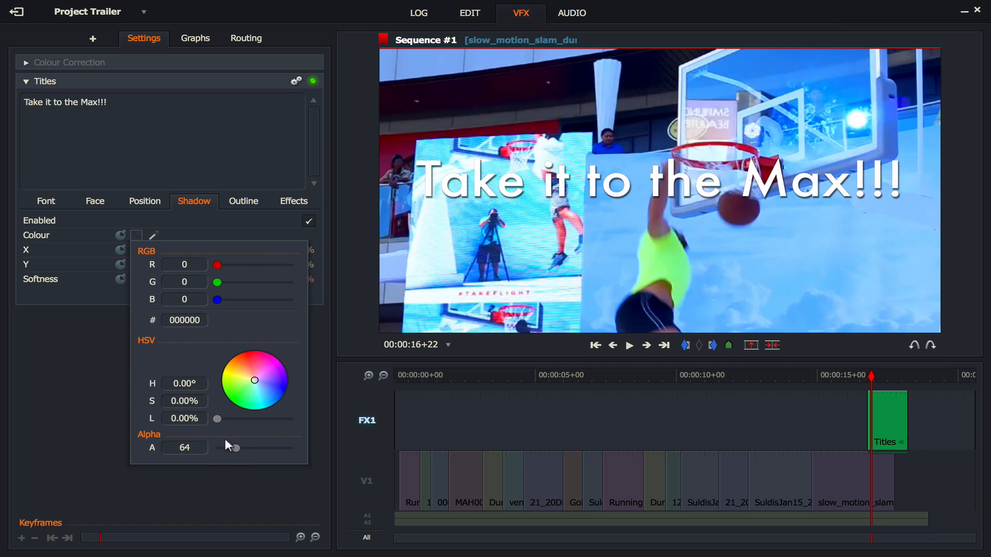
pyautogui.moveTo(234, 447); pyautogui.dragTo(217, 447)
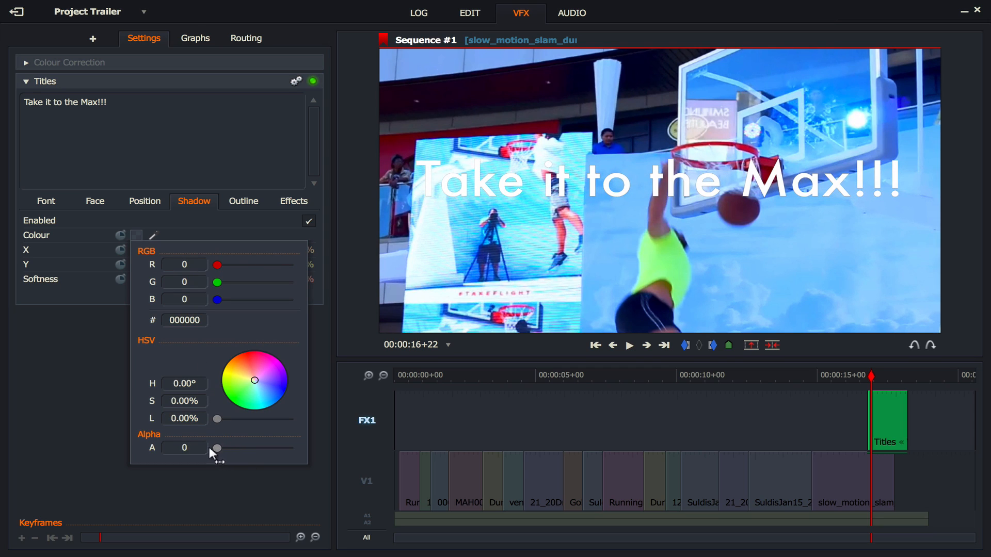
pyautogui.click(110, 401)
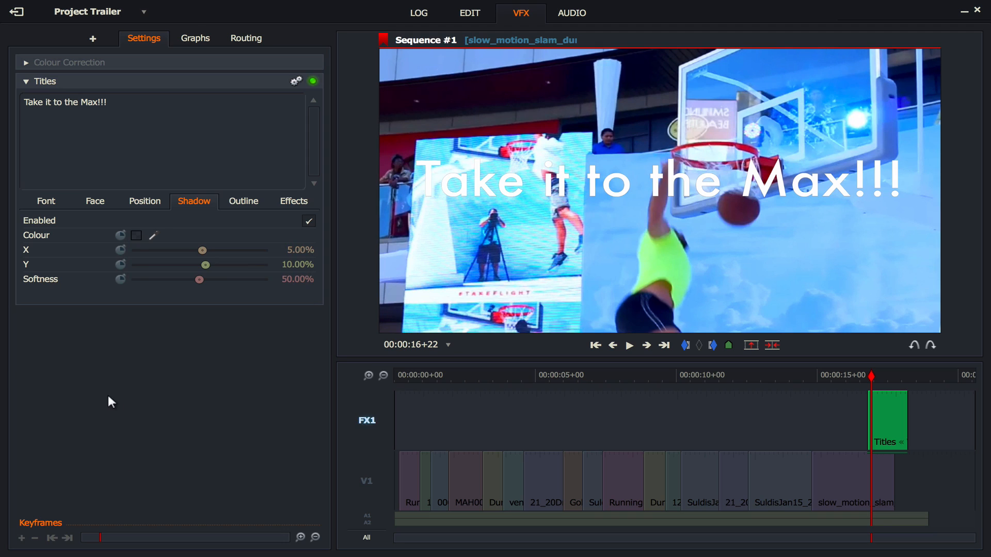
# Colour the title text pink and preview it over black at eighteen seconds
pyautogui.click(95, 201)
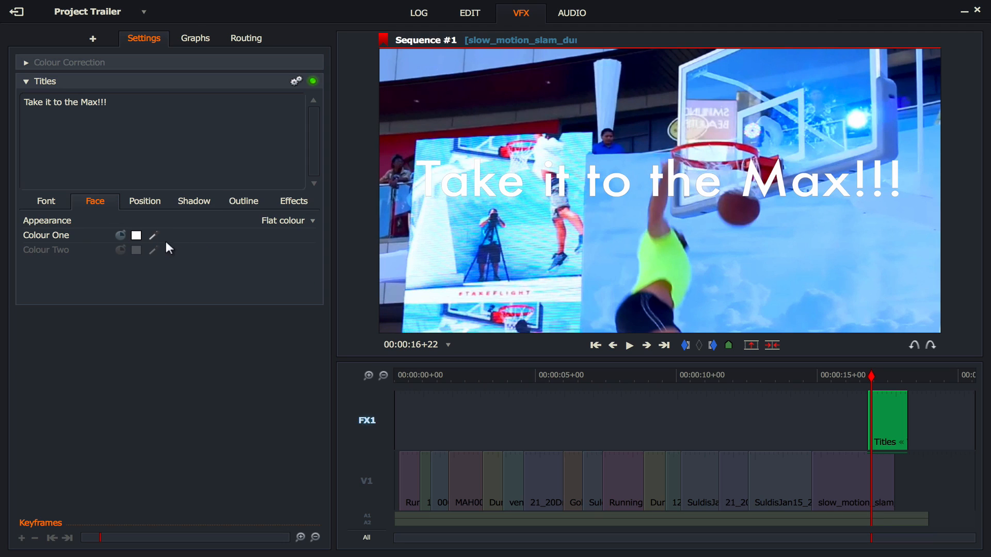
pyautogui.click(135, 236)
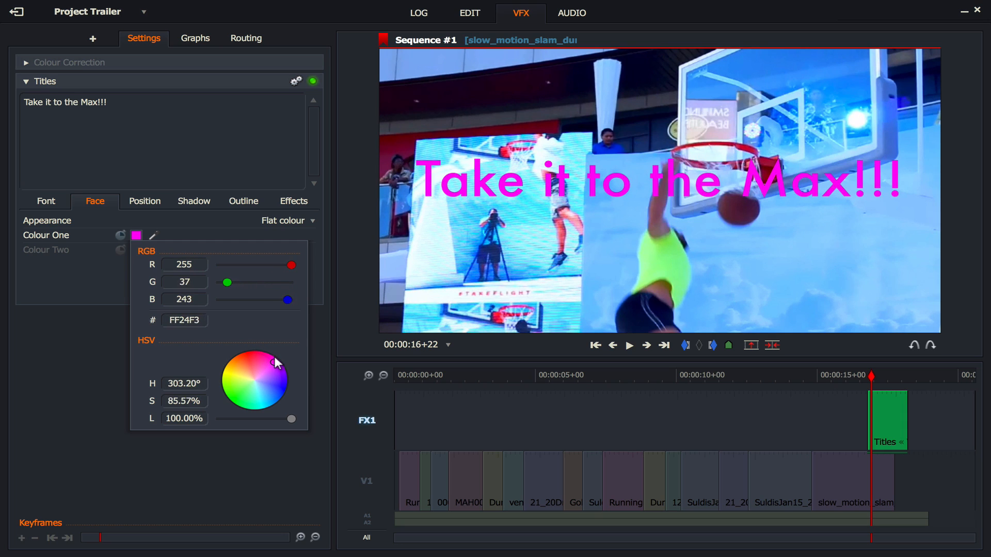
pyautogui.moveTo(272, 363); pyautogui.dragTo(266, 351)
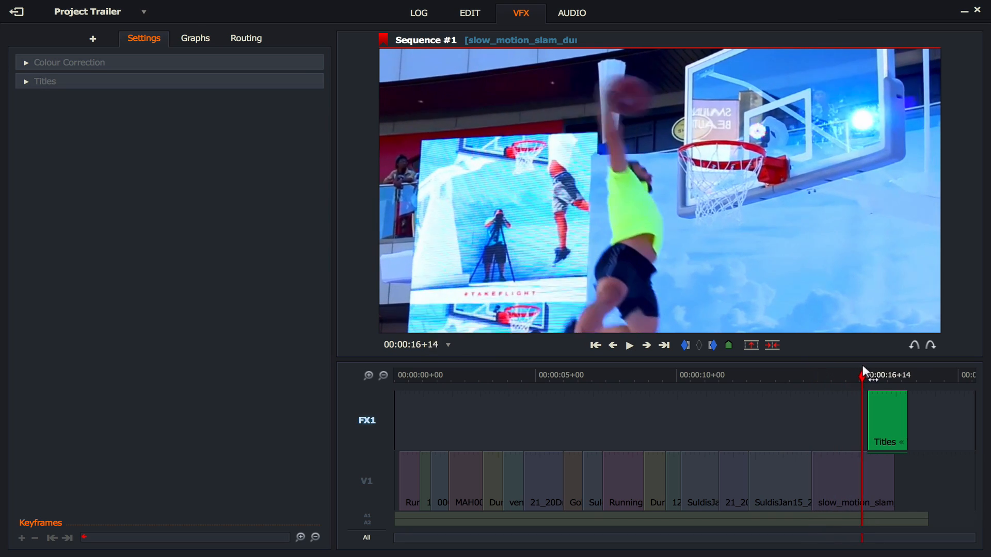
pyautogui.click(44, 81)
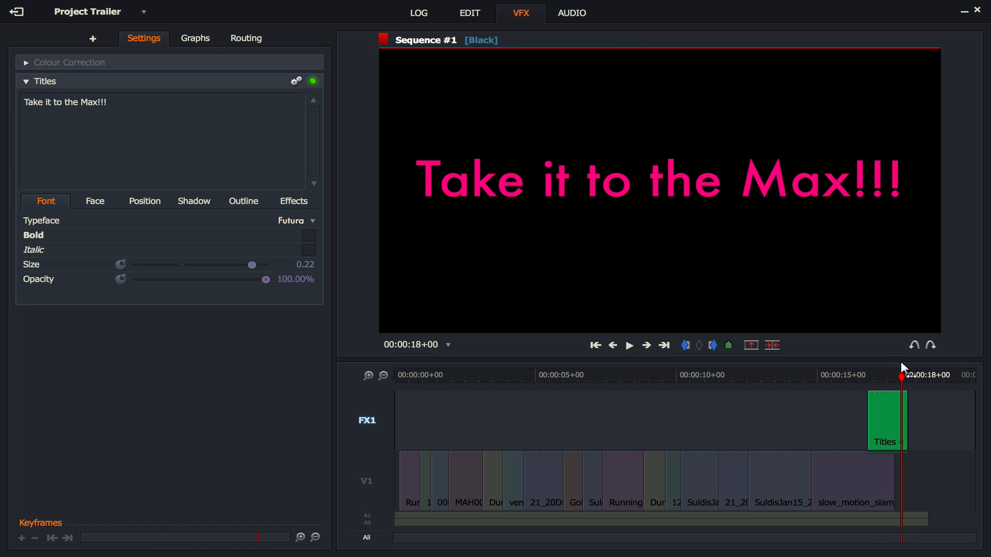
pyautogui.moveTo(886, 392)
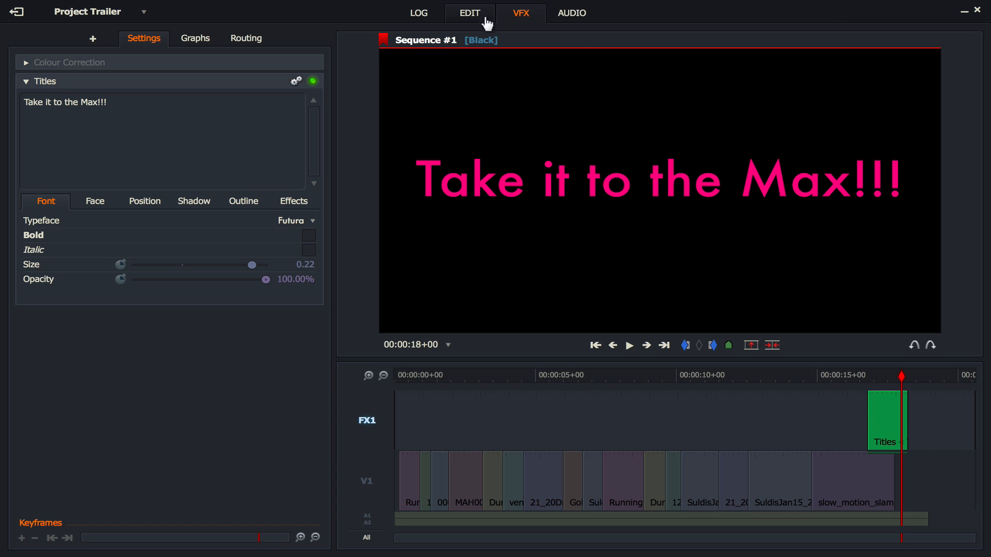
pyautogui.click(470, 13)
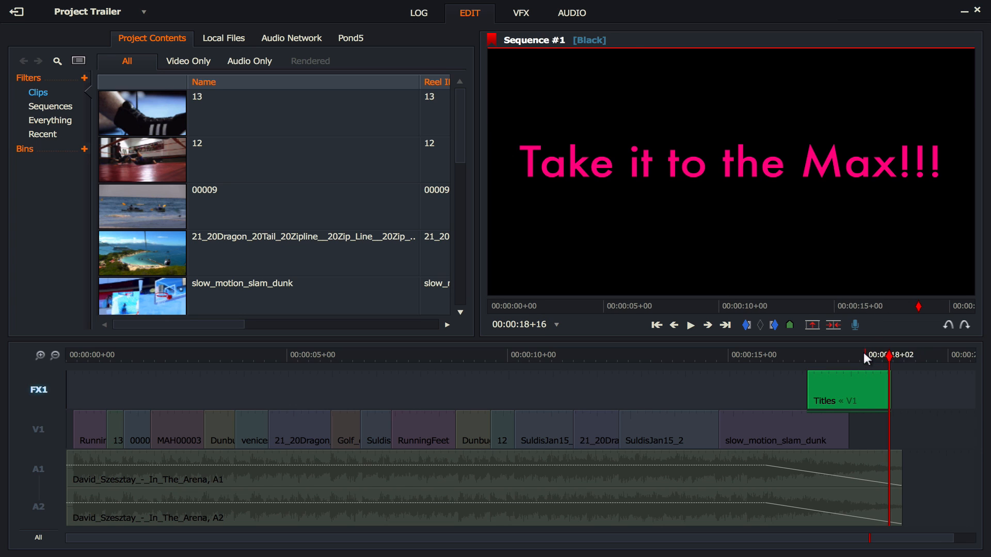
pyautogui.click(783, 355)
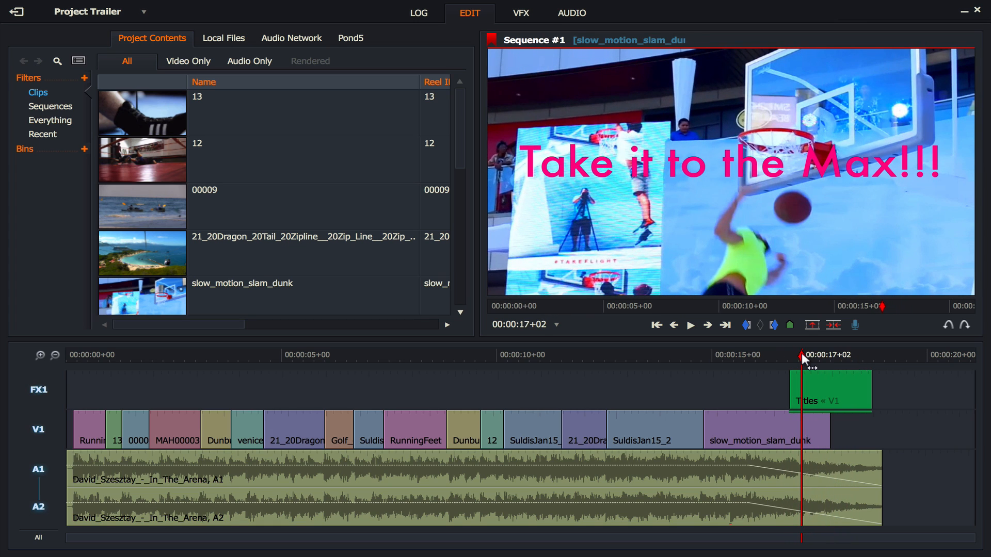
pyautogui.click(521, 14)
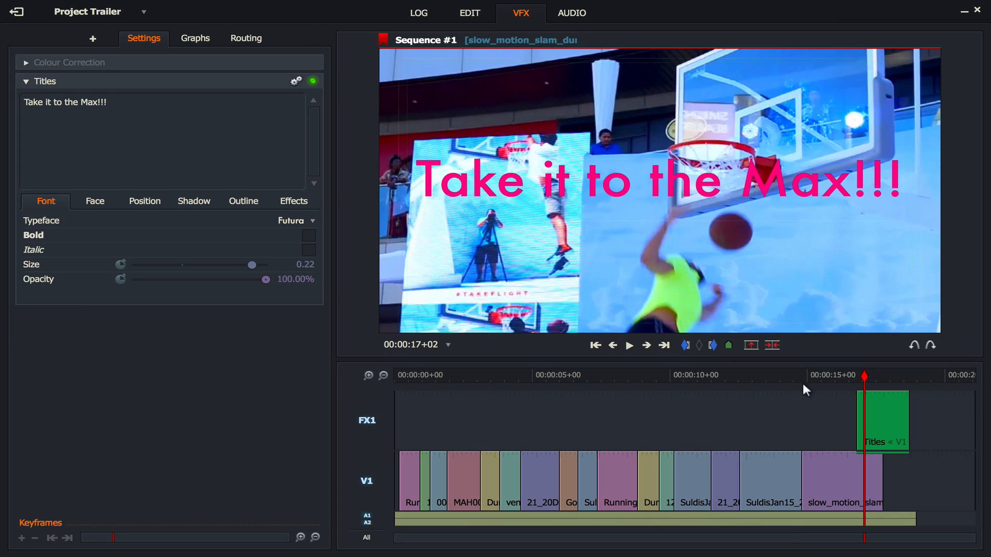
pyautogui.moveTo(376, 211)
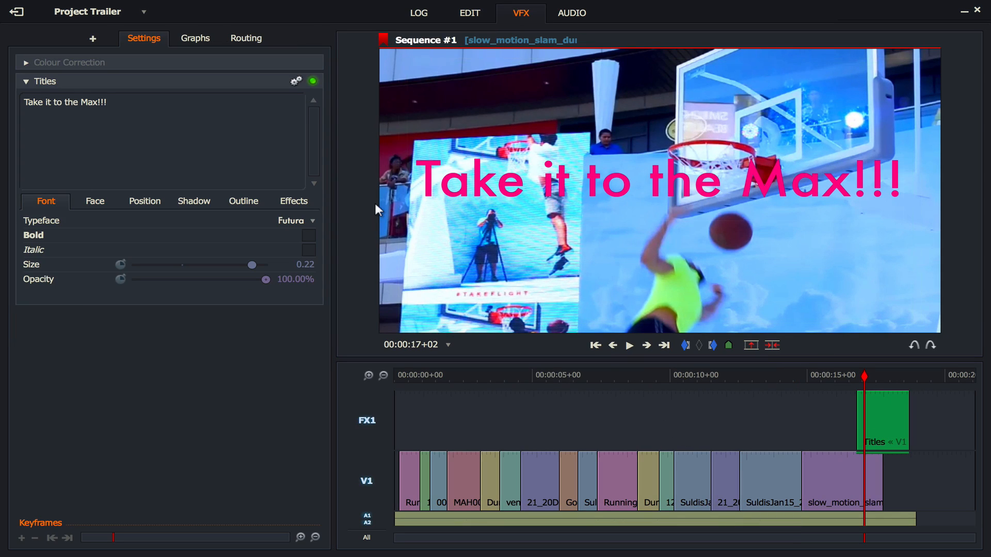
# Place a Mix Dissolve on the slam dunk clip's end and scrub back before it
pyautogui.click(92, 39)
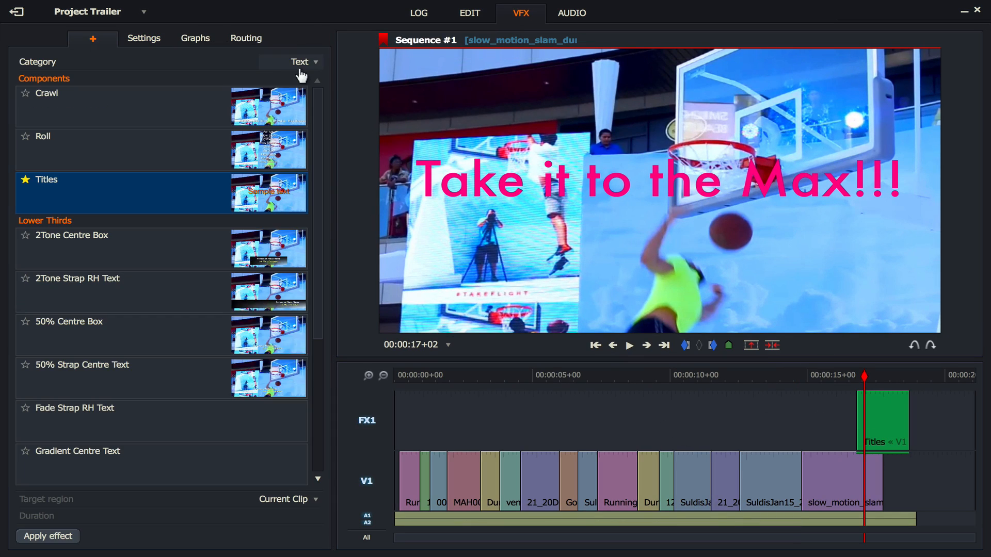
pyautogui.click(306, 61)
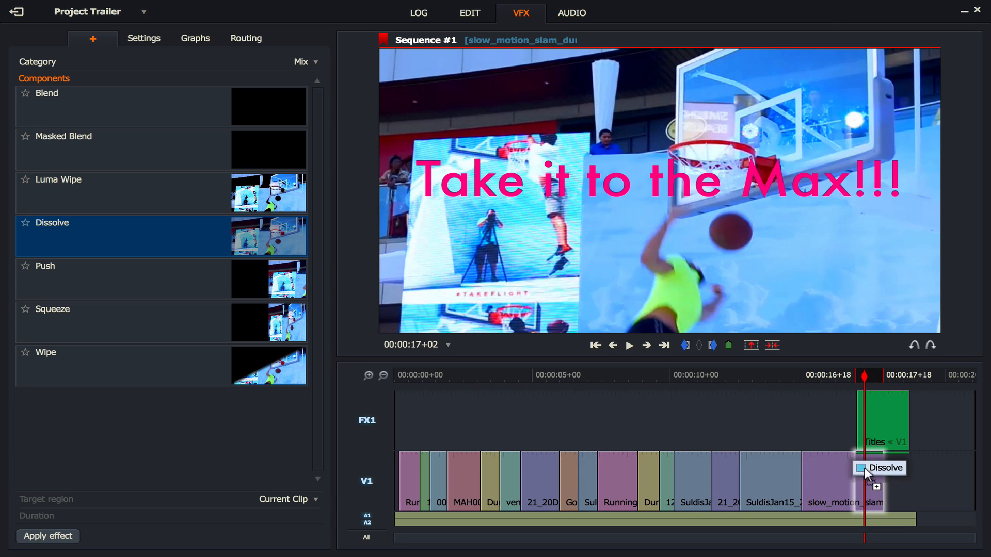
pyautogui.click(873, 480)
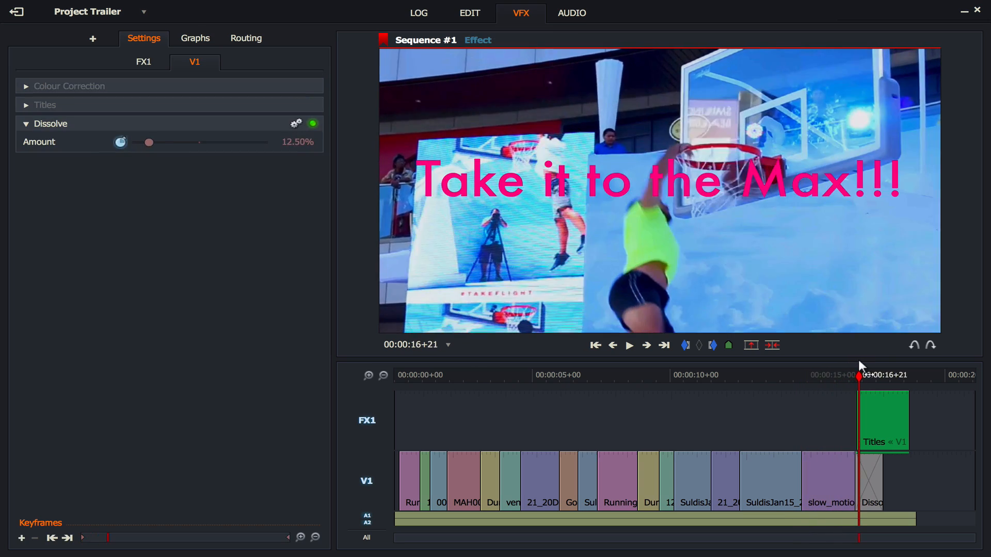
pyautogui.moveTo(149, 142); pyautogui.dragTo(233, 143)
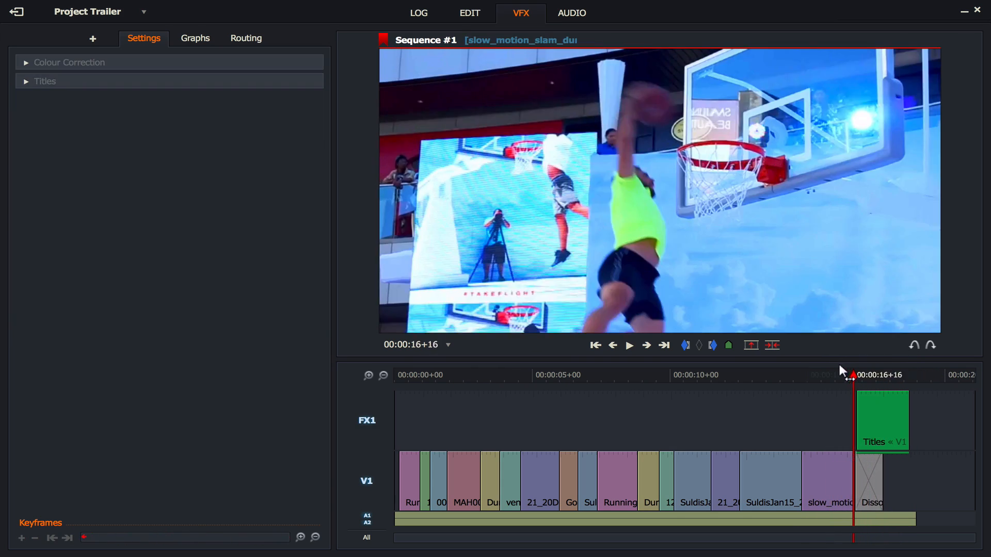
# Scrub the playhead to the dissolve's start near seventeen seconds
pyautogui.moveTo(852, 375); pyautogui.dragTo(878, 375)
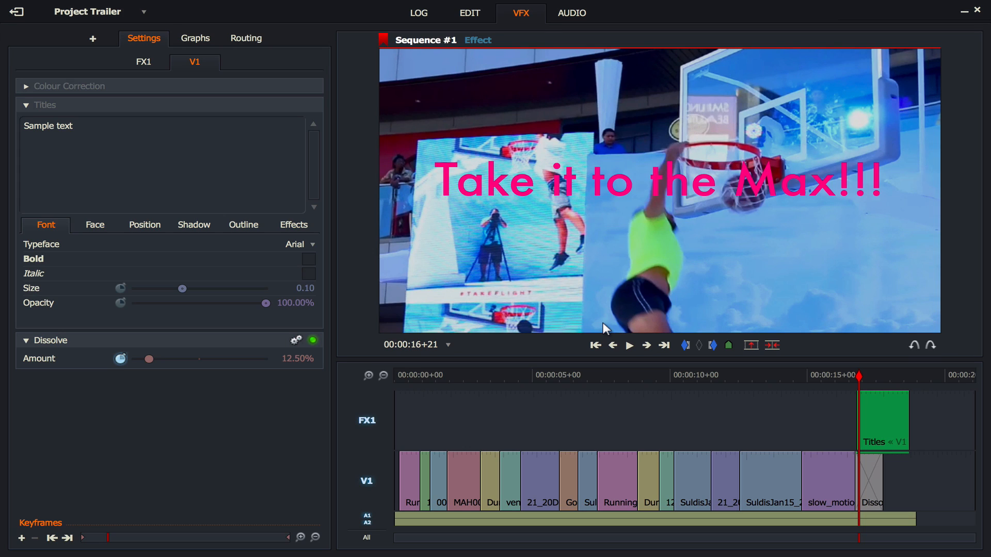
pyautogui.moveTo(506, 176)
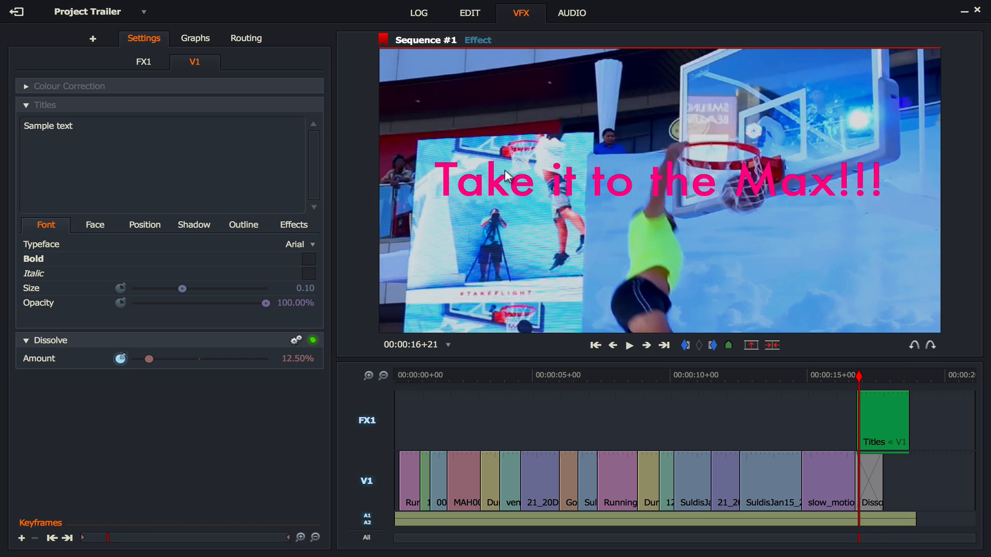
pyautogui.moveTo(804, 200)
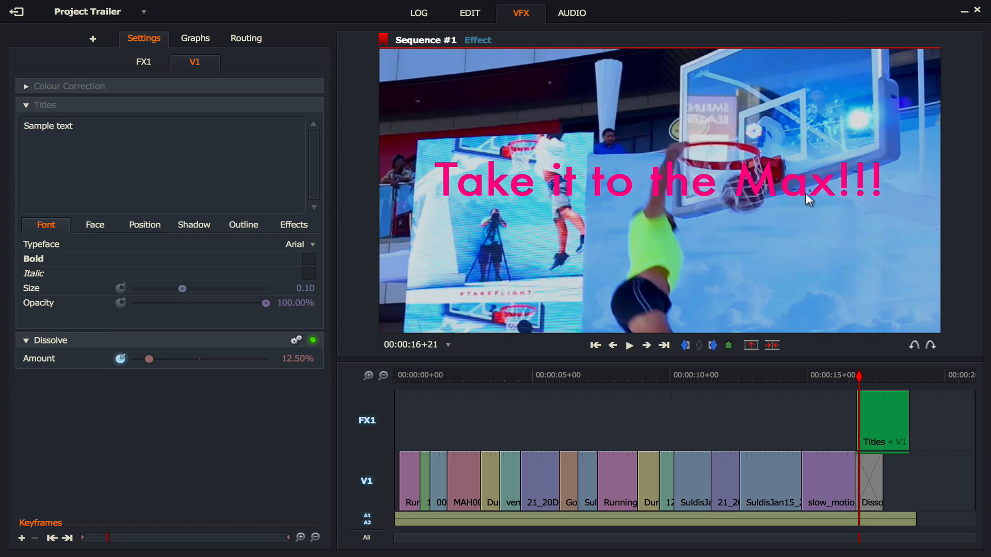
pyautogui.moveTo(859, 375); pyautogui.dragTo(878, 374)
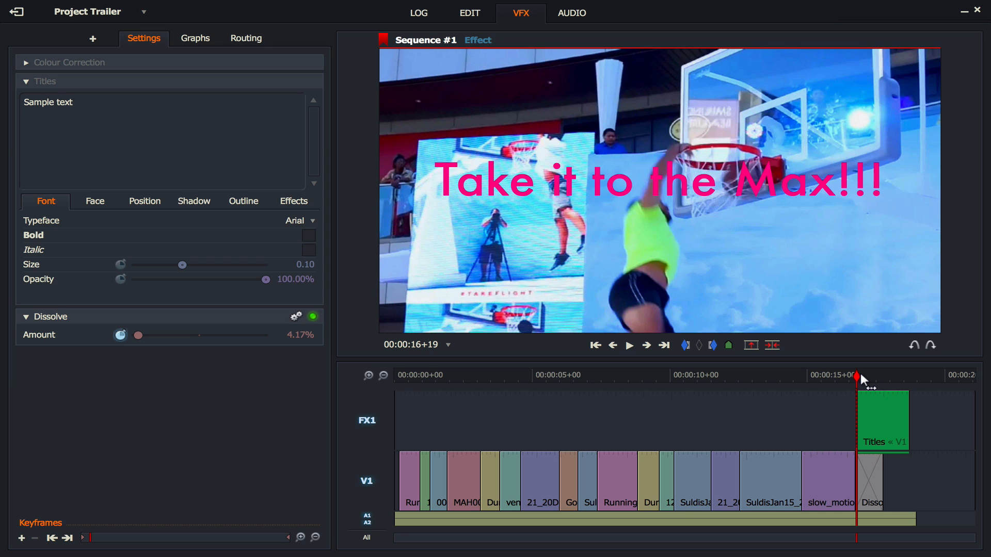
pyautogui.moveTo(858, 375); pyautogui.dragTo(888, 375)
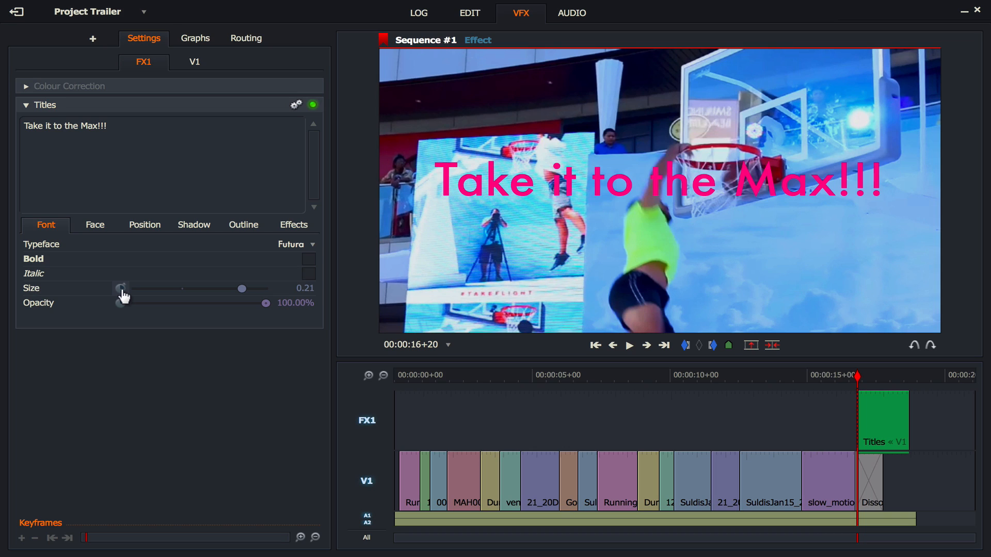
# Enable Size keyframing and shrink the title to tiny at the dissolve start
pyautogui.moveTo(240, 288); pyautogui.dragTo(123, 289)
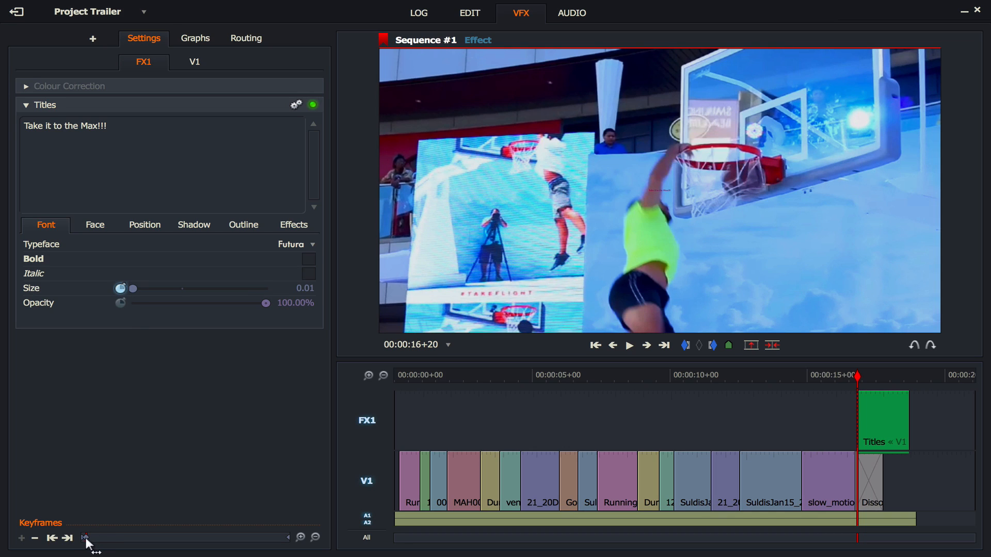
pyautogui.moveTo(141, 315)
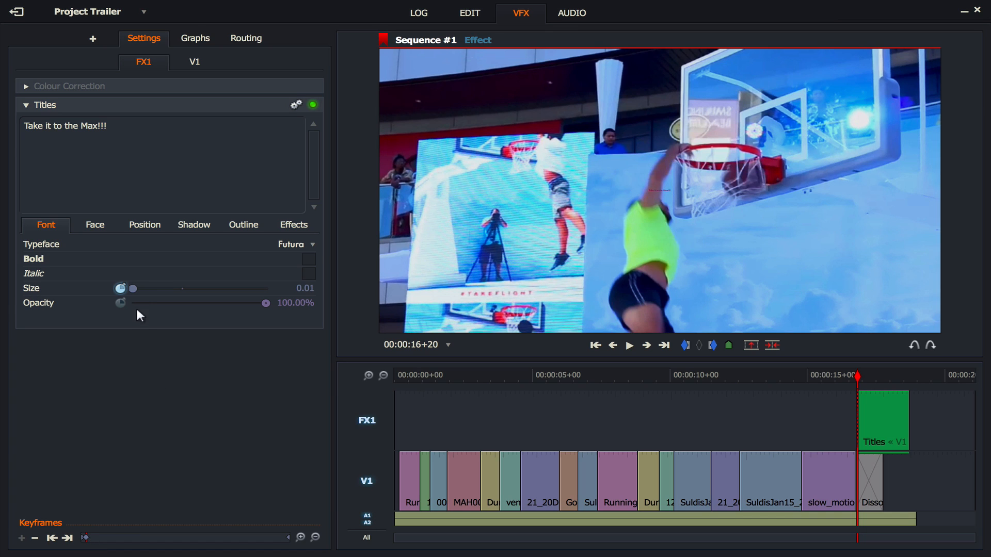
pyautogui.moveTo(133, 289); pyautogui.dragTo(177, 289)
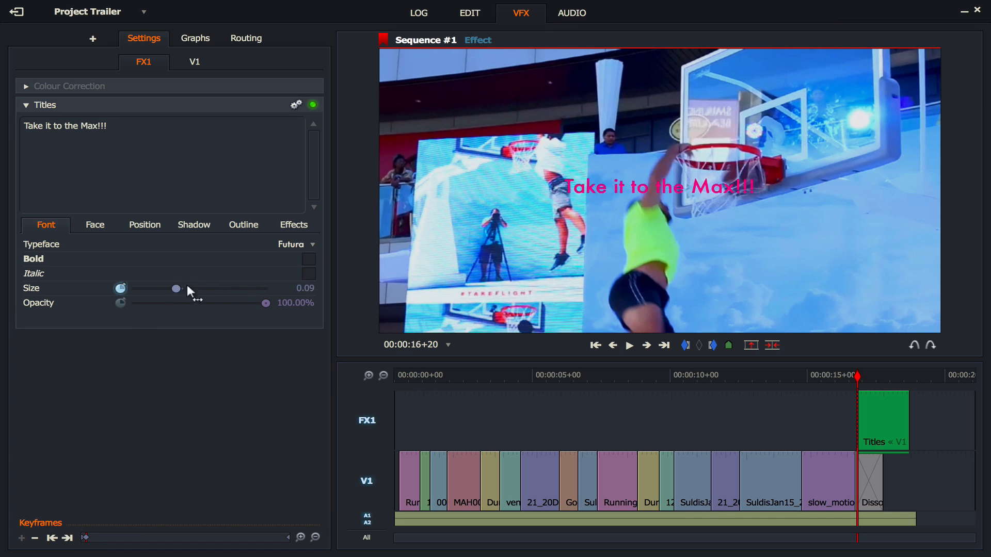
pyautogui.moveTo(177, 289); pyautogui.dragTo(154, 289)
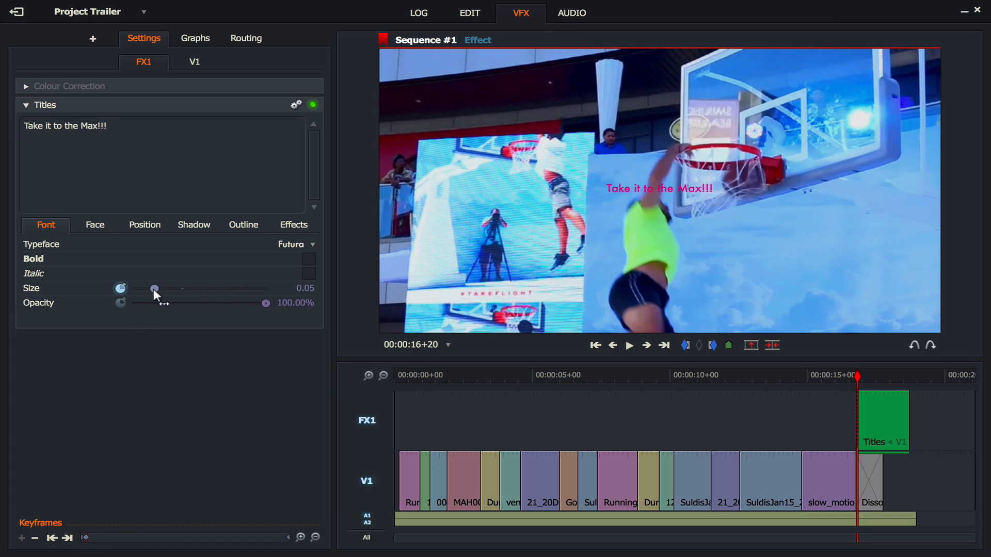
pyautogui.moveTo(154, 288); pyautogui.dragTo(132, 288)
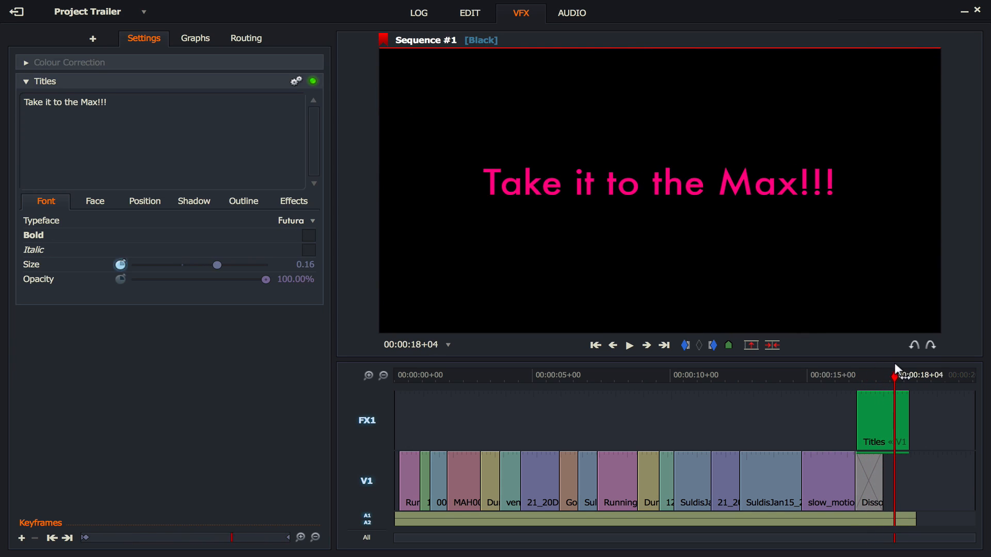
# Set a large title Size a moment later, then scrub to preview the growth
pyautogui.moveTo(218, 265); pyautogui.dragTo(228, 265)
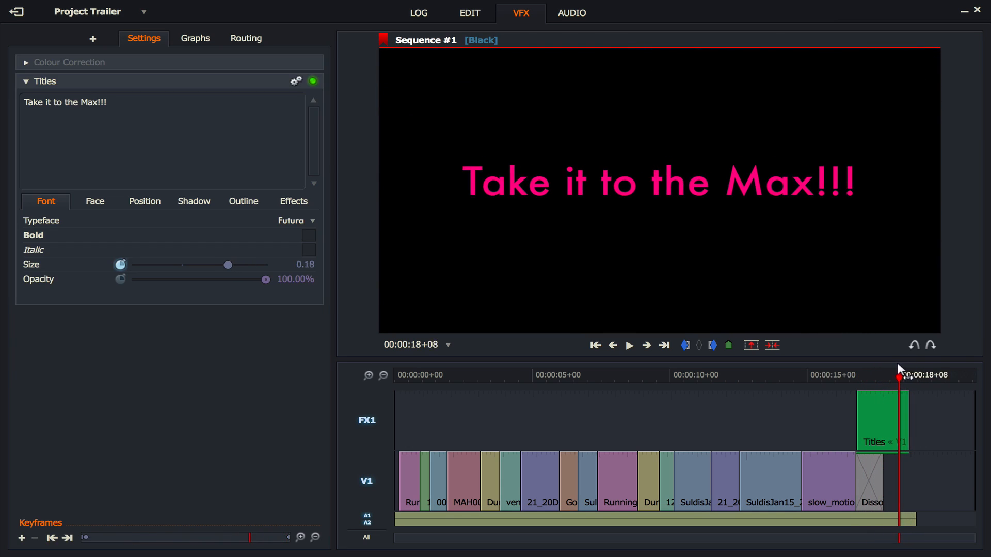
pyautogui.moveTo(228, 265); pyautogui.dragTo(245, 264)
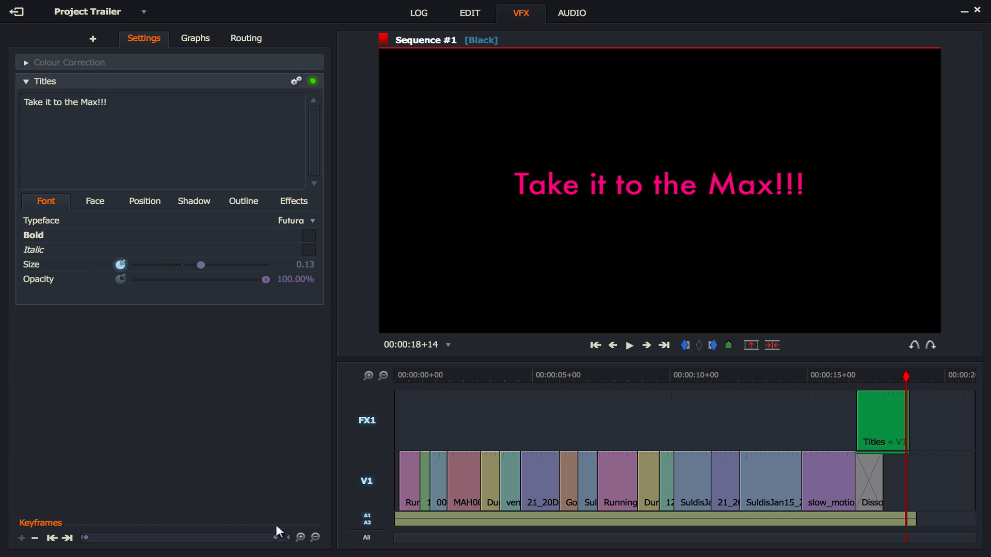
pyautogui.moveTo(201, 265); pyautogui.dragTo(214, 265)
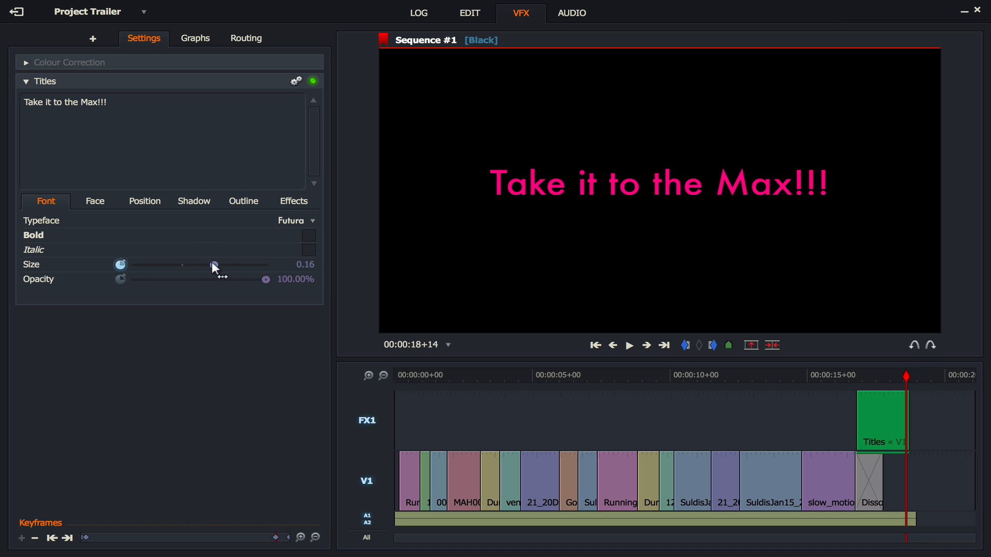
pyautogui.moveTo(214, 264); pyautogui.dragTo(265, 264)
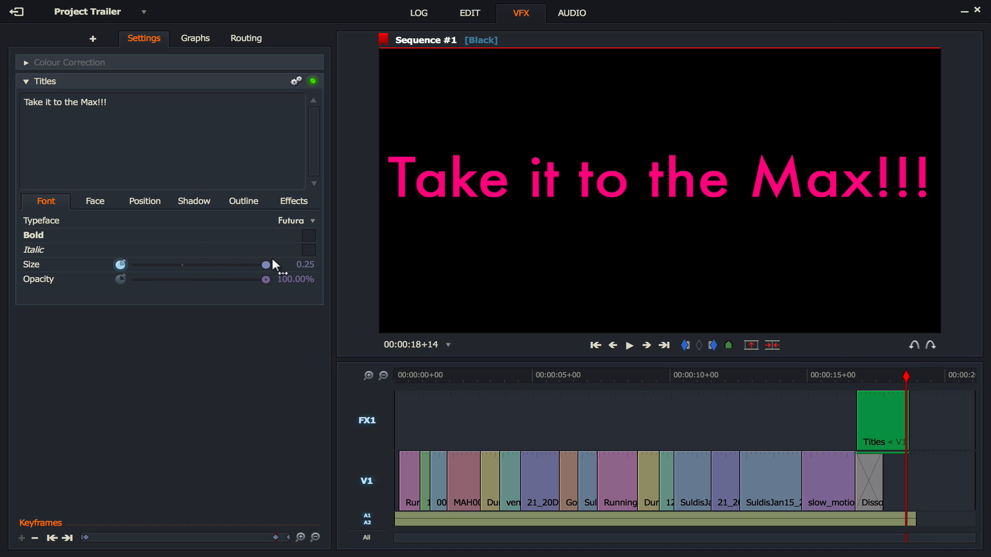
pyautogui.moveTo(267, 266)
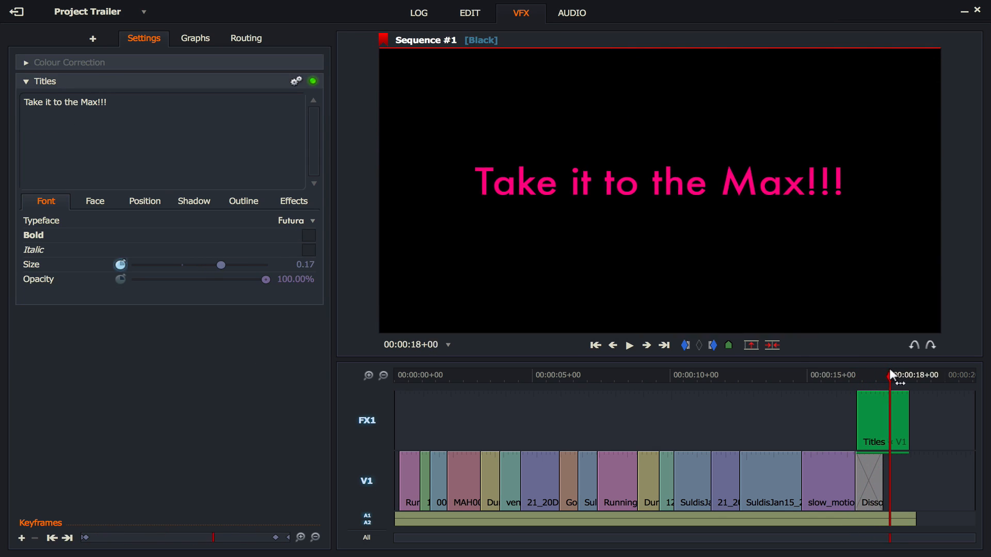
pyautogui.moveTo(221, 264); pyautogui.dragTo(259, 265)
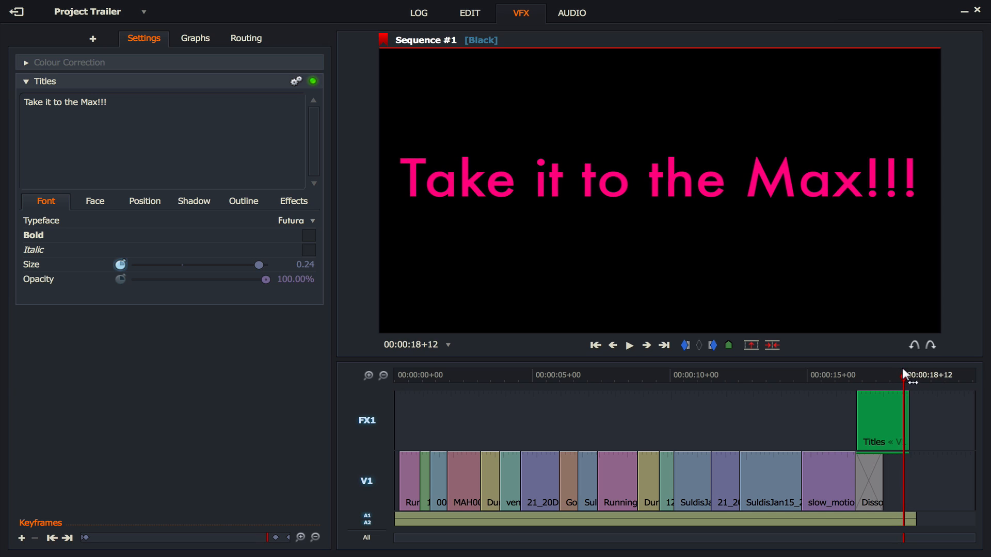
pyautogui.moveTo(258, 265); pyautogui.dragTo(246, 265)
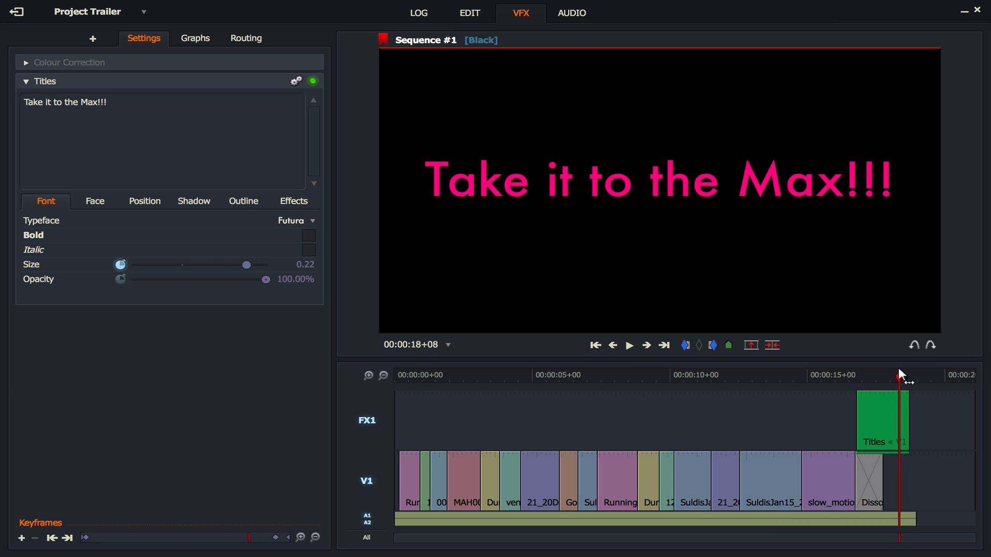
# Switch to the EDIT workspace to view the full Project Trailer sequence
pyautogui.click(471, 13)
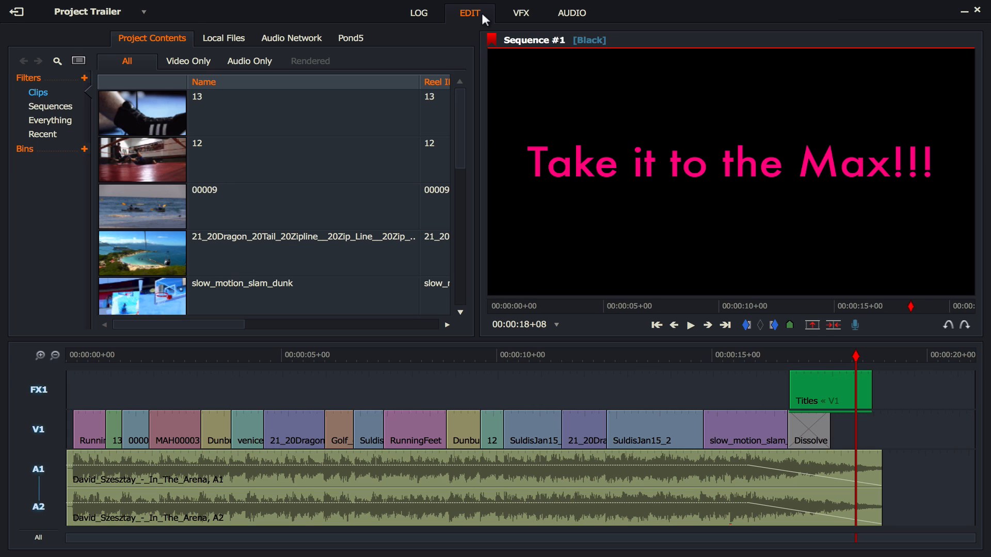
pyautogui.click(963, 10)
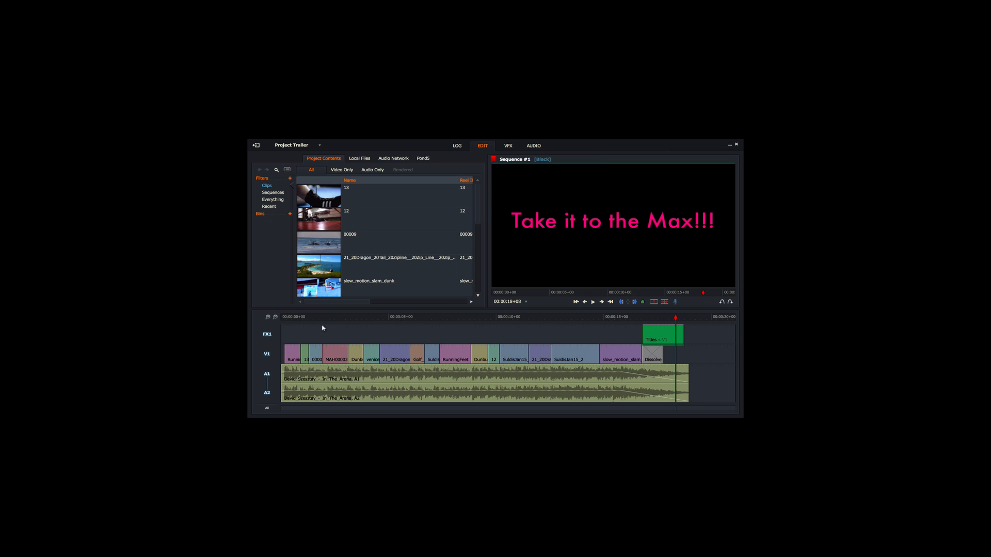